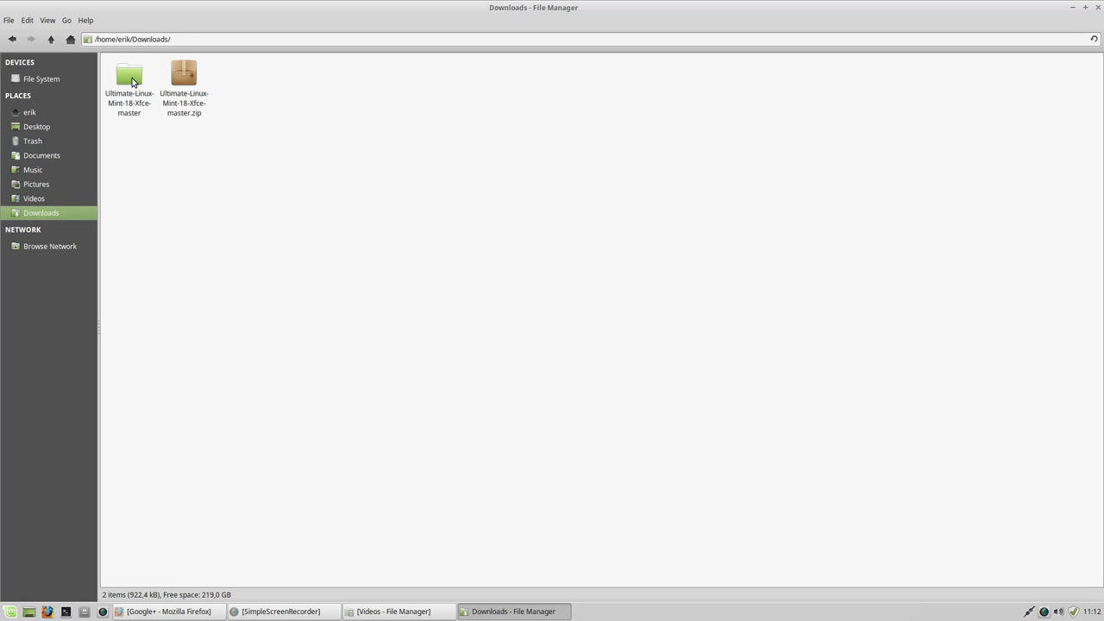
Open the Ultimate-Linux-Mint-18-Xfce-master folder in Downloads to list its install scripts
{"action": "left_click", "coordinate": [129, 78]}
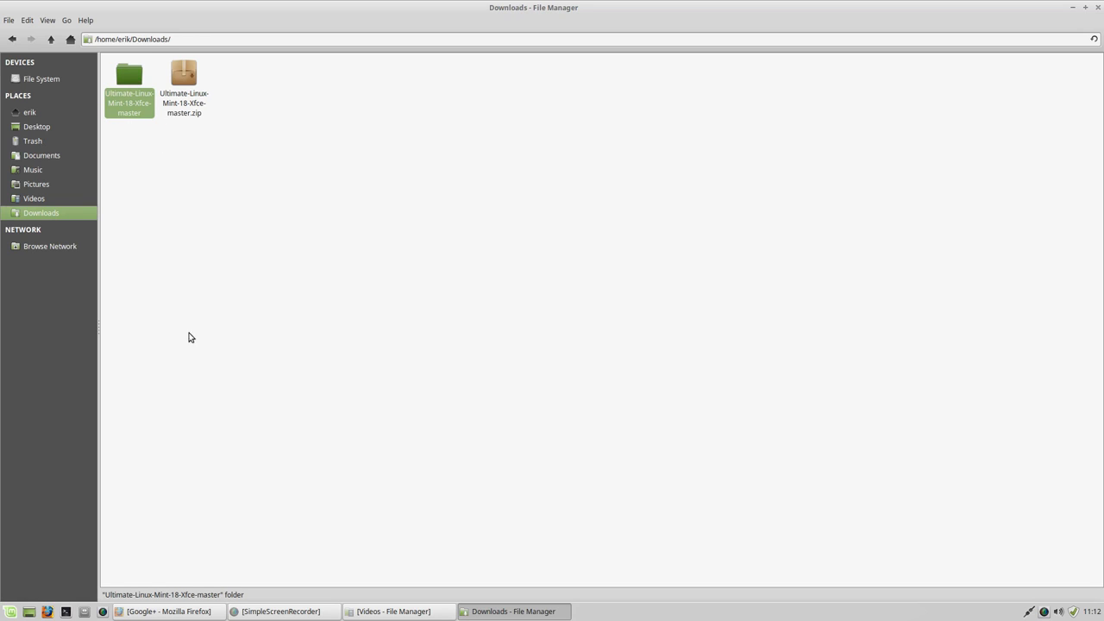
{"action": "double_click", "coordinate": [129, 78]}
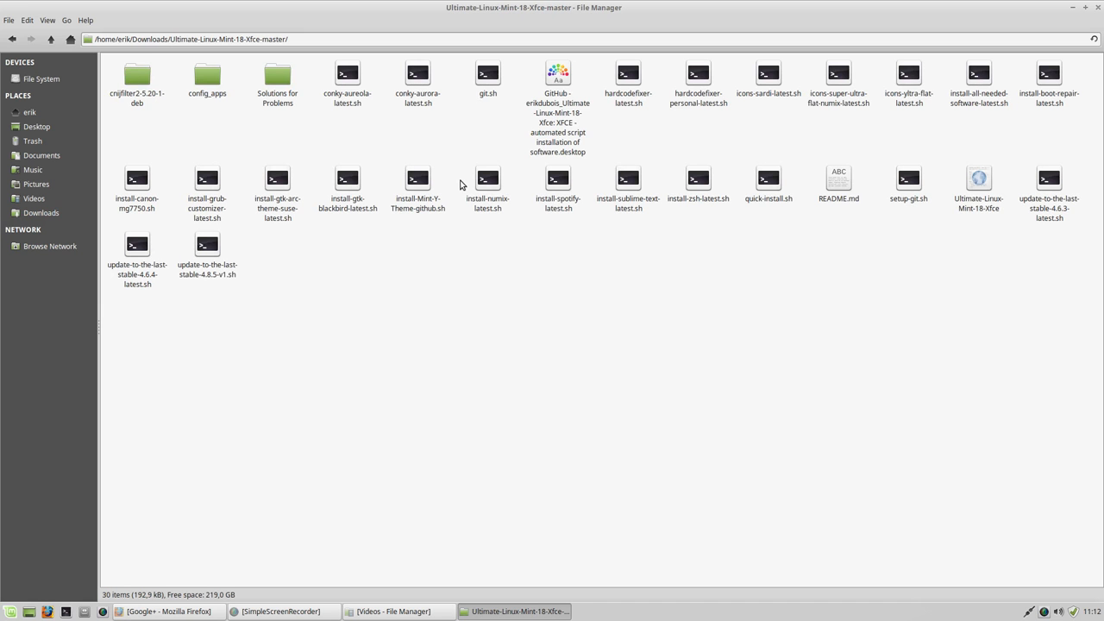
{"action": "mouse_move", "coordinate": [462, 354]}
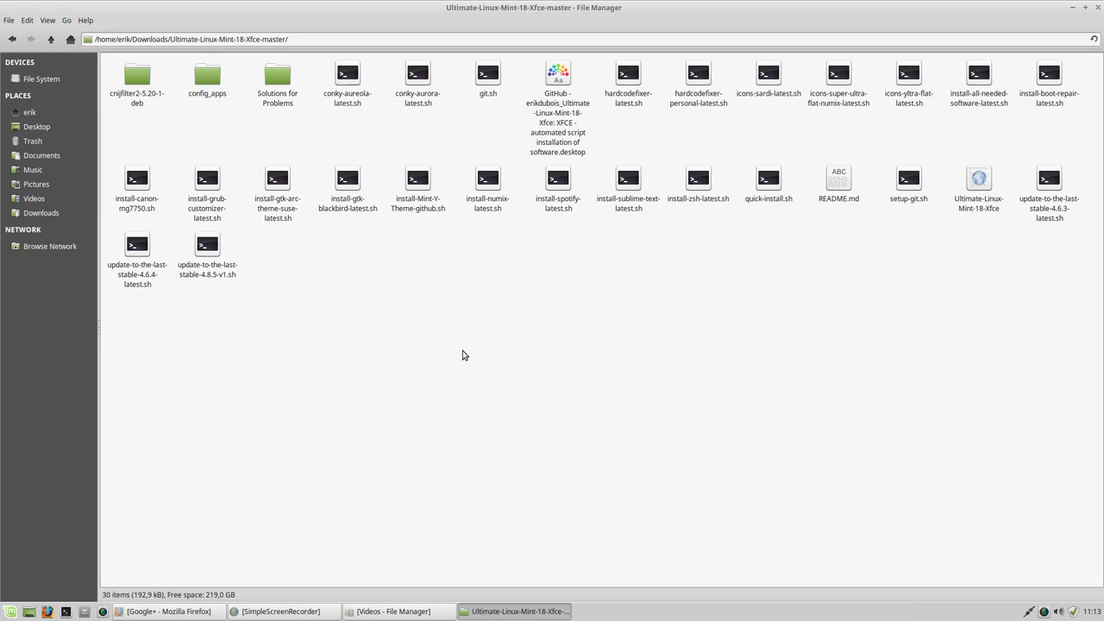
{"action": "mouse_move", "coordinate": [229, 316]}
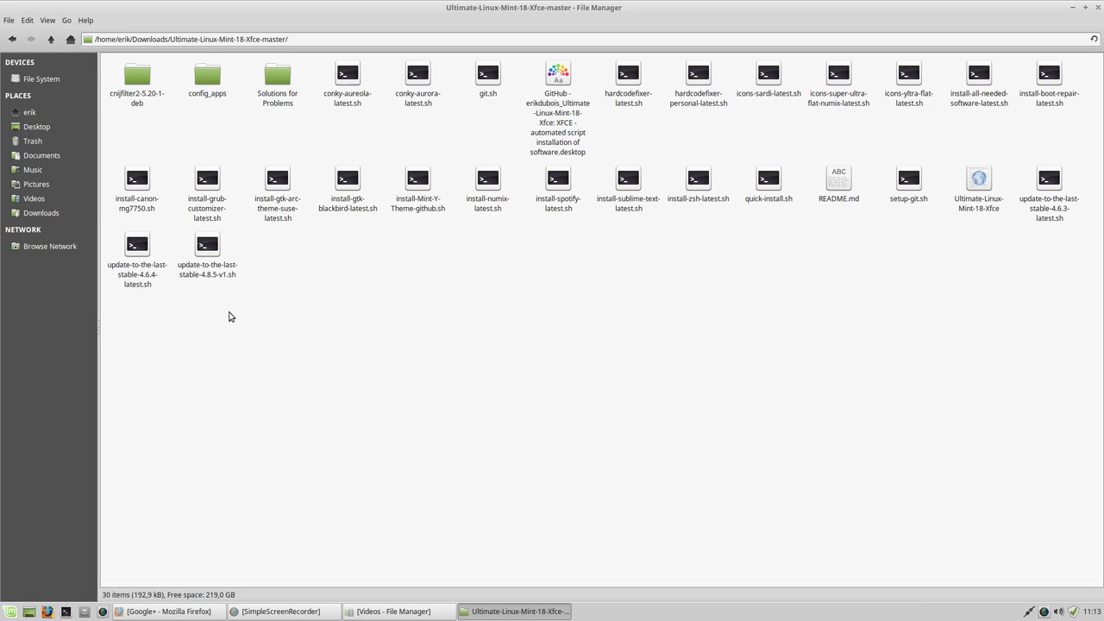
Select update-to-the-last-stable-4.8.5-v1.sh and scroll down through the script list
{"action": "left_click", "coordinate": [207, 250]}
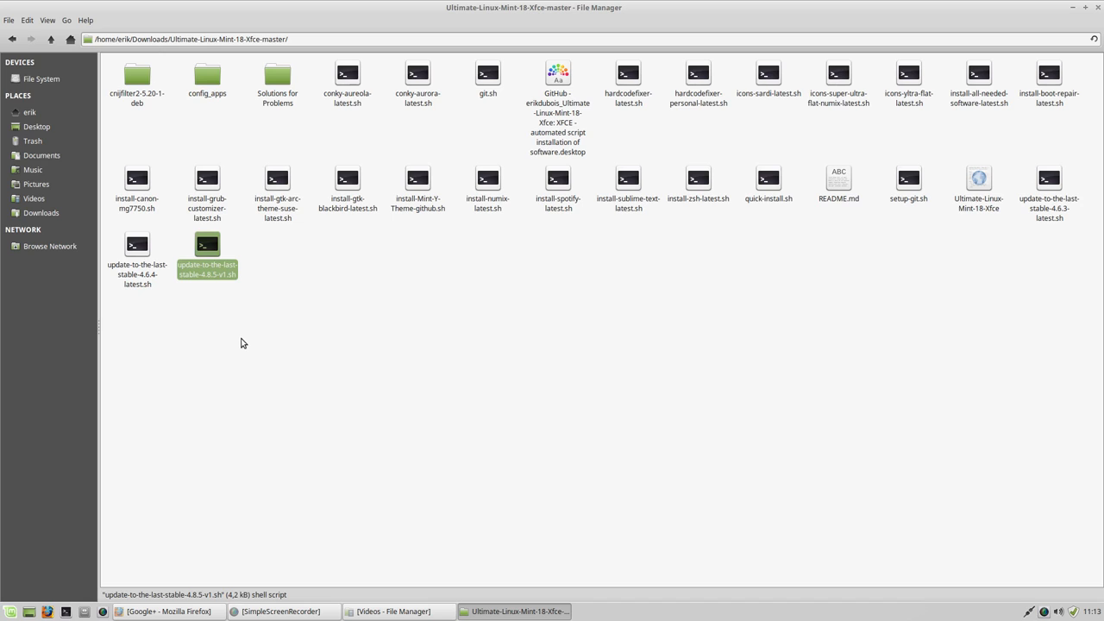
{"action": "mouse_move", "coordinate": [209, 296]}
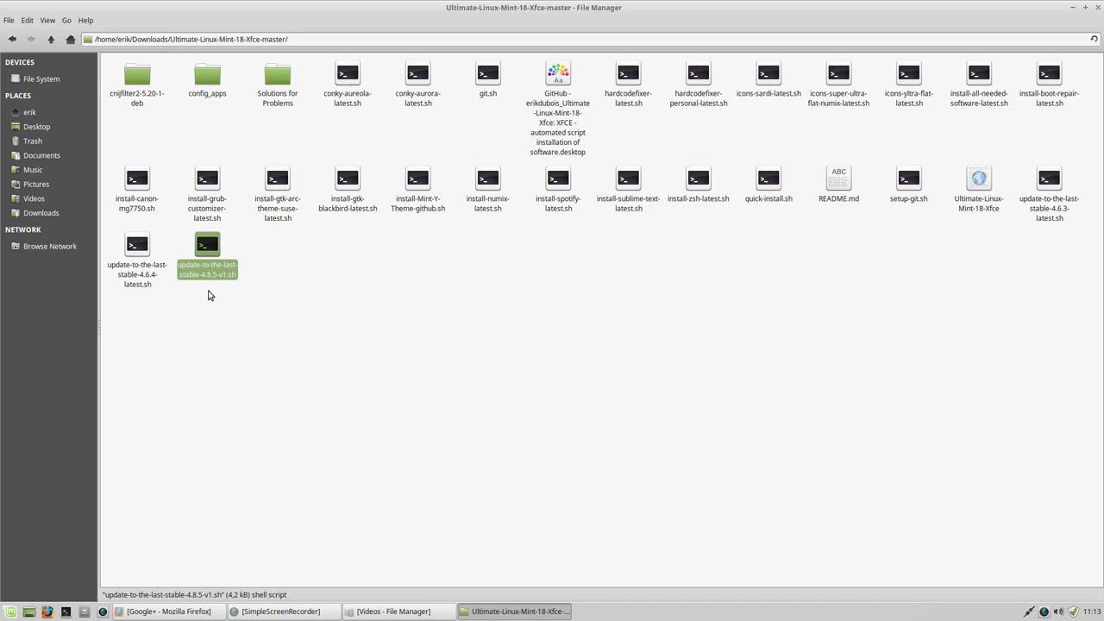
{"action": "mouse_move", "coordinate": [233, 283]}
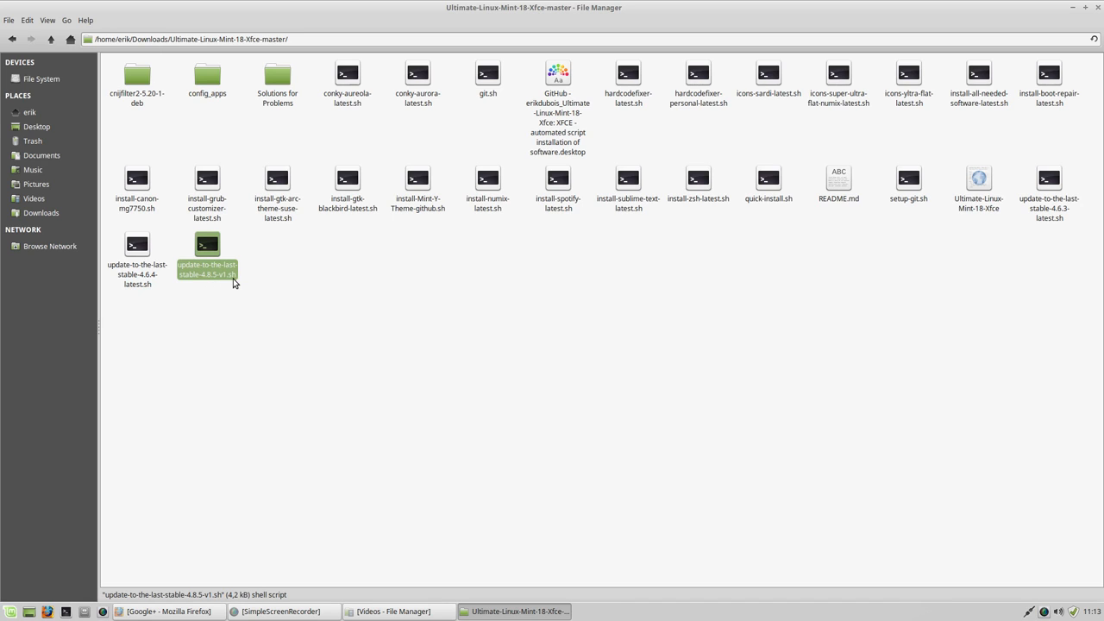
{"action": "mouse_move", "coordinate": [254, 435]}
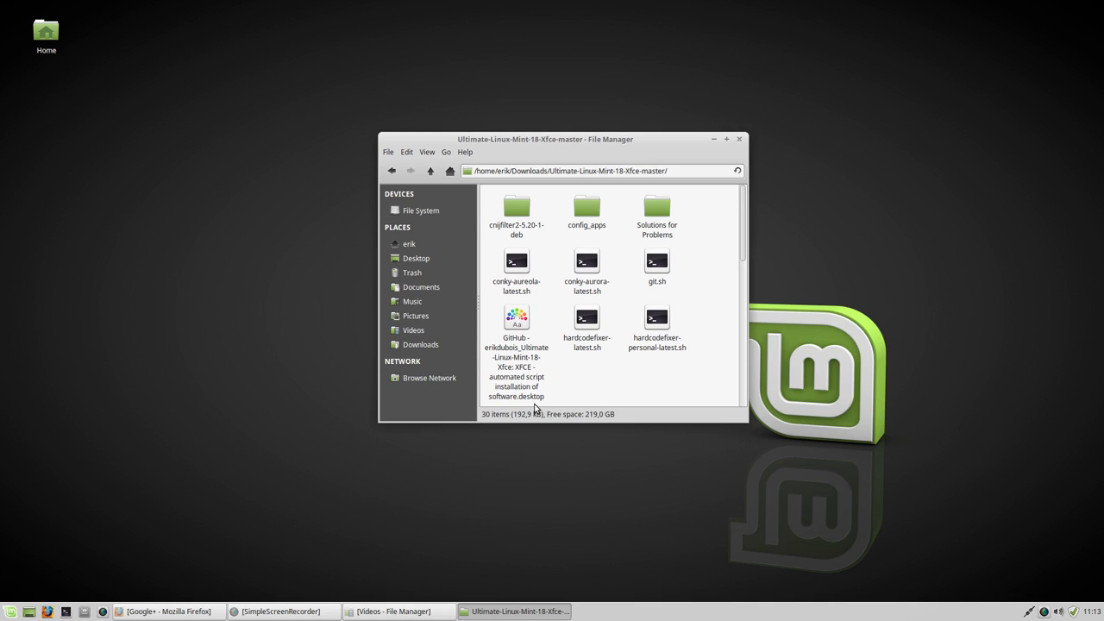
{"action": "mouse_move", "coordinate": [623, 199]}
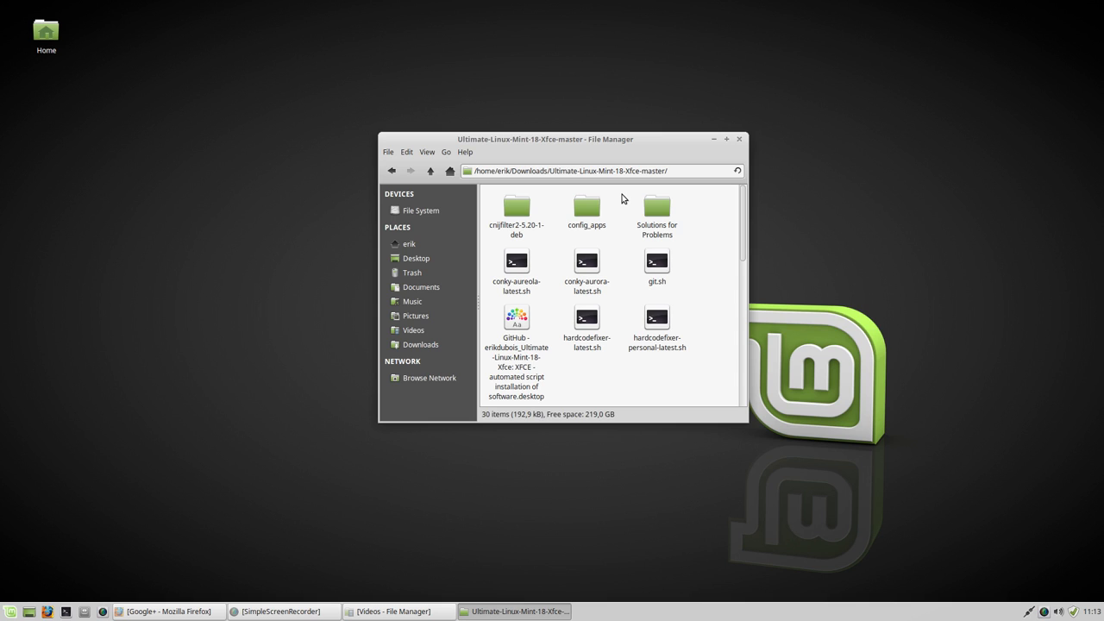
{"action": "mouse_move", "coordinate": [635, 386]}
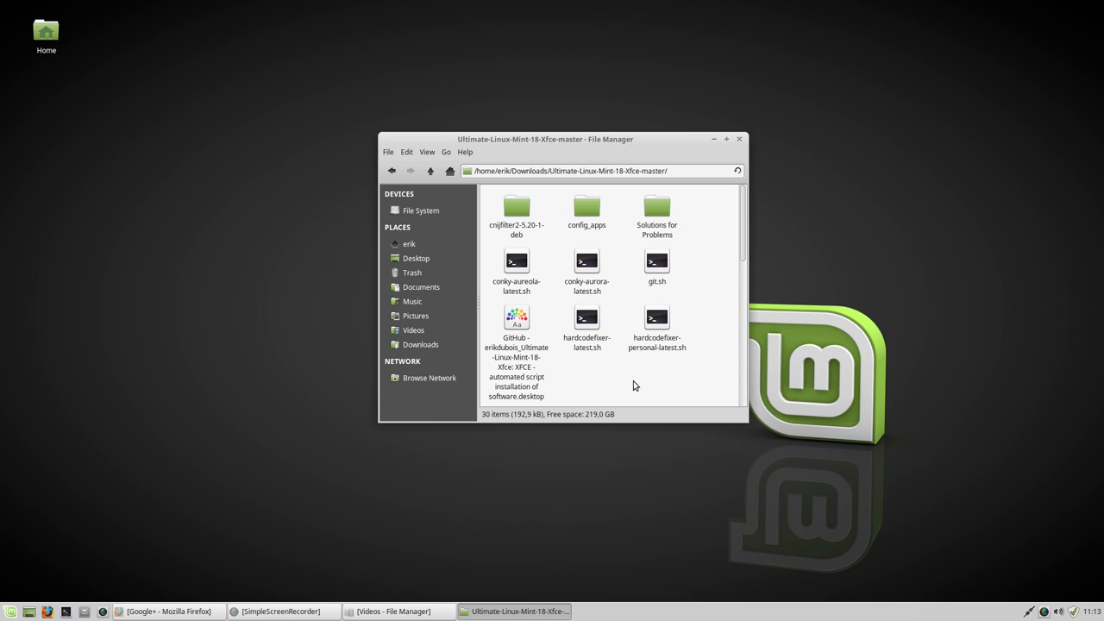
{"action": "scroll", "scroll_direction": "down", "scroll_amount": 3}
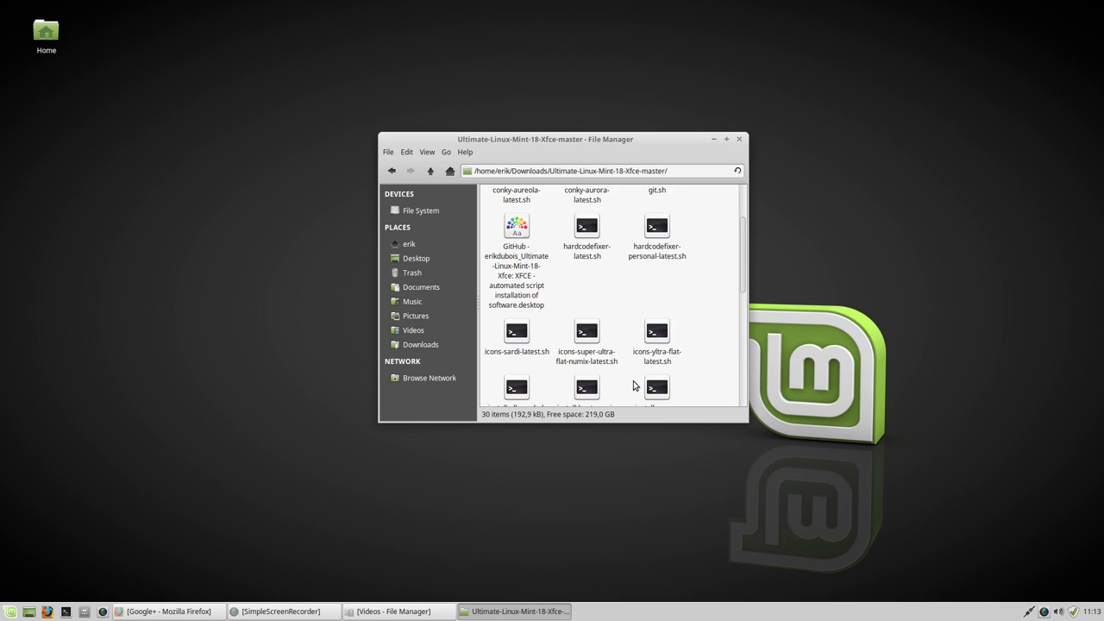
{"action": "scroll", "scroll_direction": "down", "scroll_amount": 3}
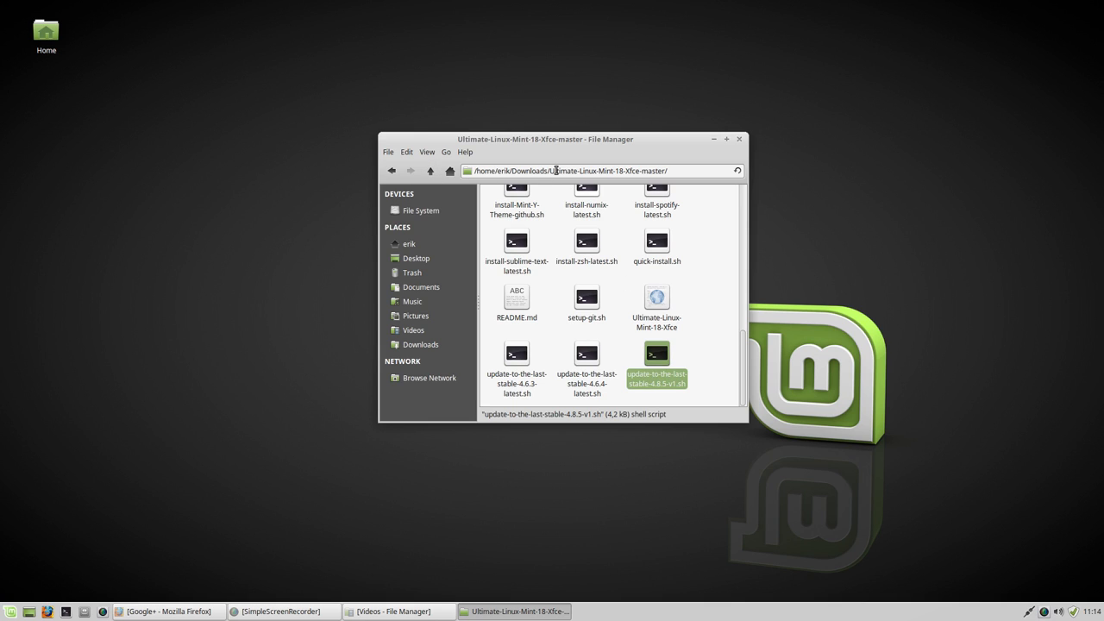
{"action": "mouse_move", "coordinate": [718, 149]}
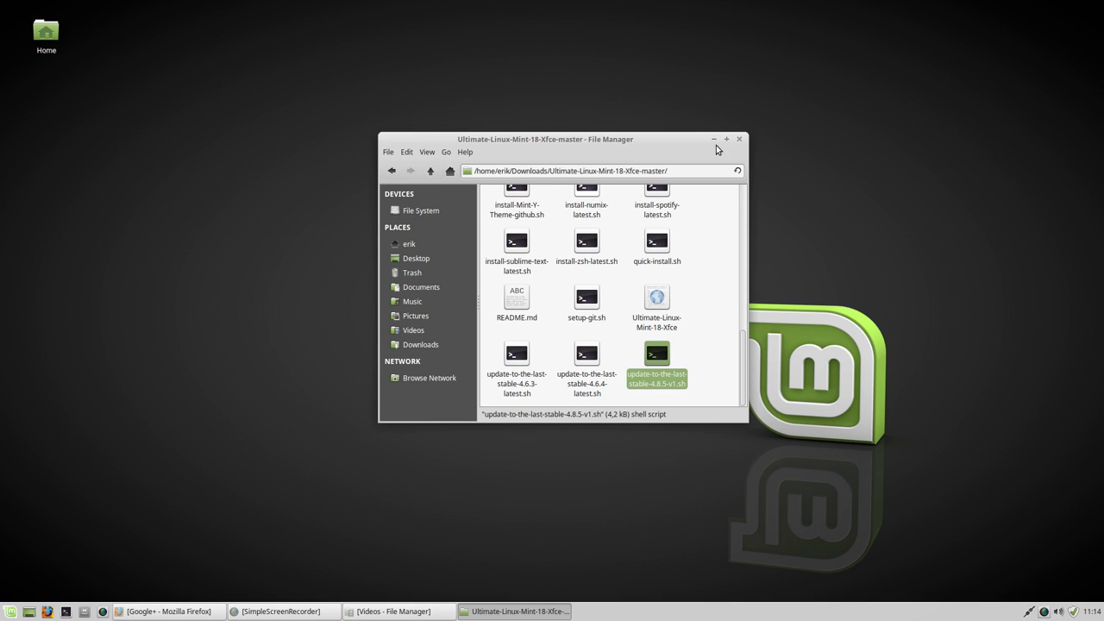
{"action": "mouse_move", "coordinate": [218, 598]}
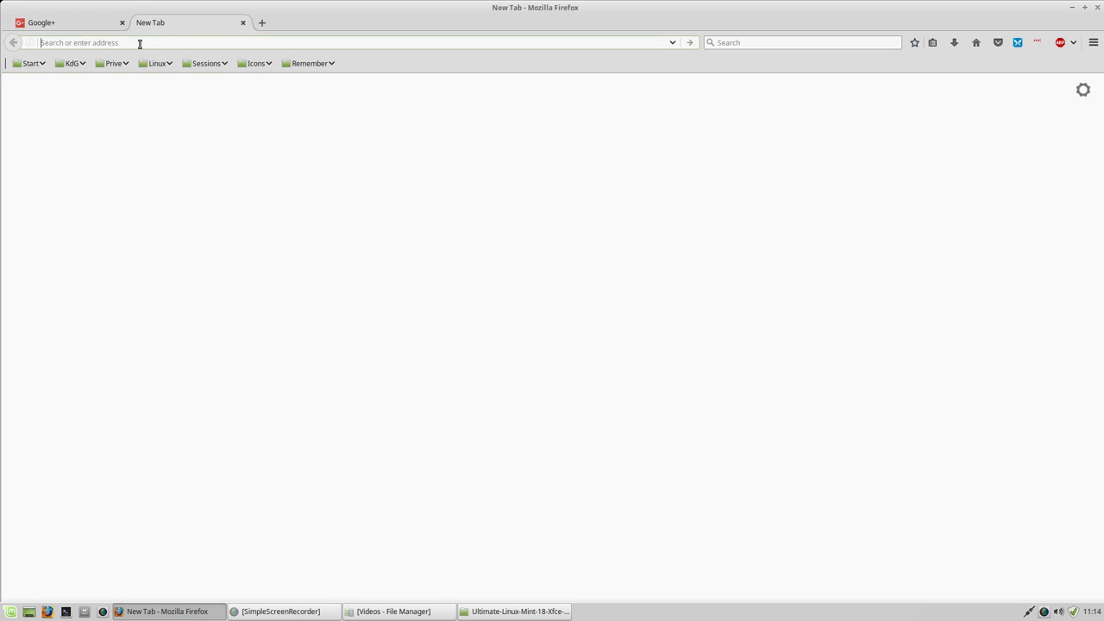
Search Google for github erik dubois and open the erikdubois Repositories page
{"action": "type", "text": "github erik dubois"}
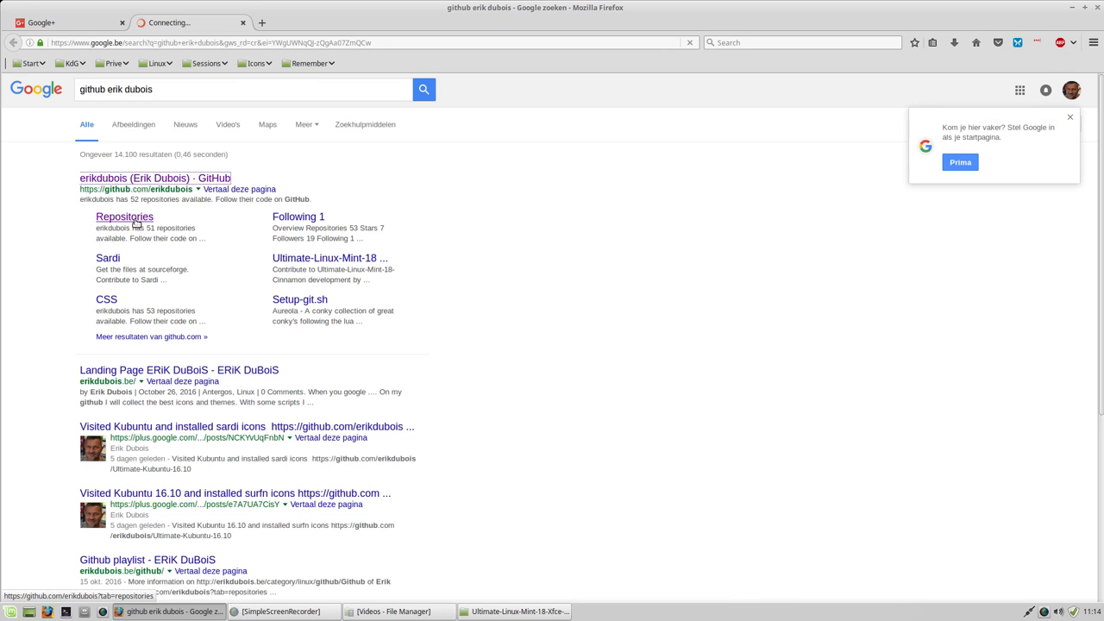
{"action": "left_click", "coordinate": [155, 178]}
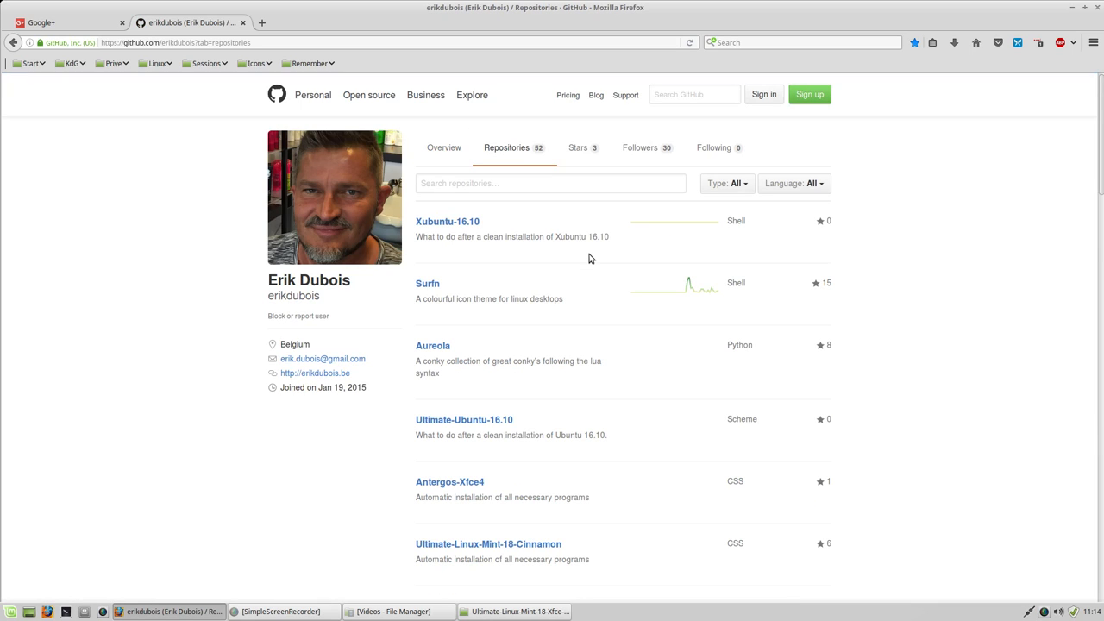
Filter repositories by 'xfce', open Ultimate-Linux-Mint-18-Xfce, and copy its HTTPS clone URL
{"action": "left_click", "coordinate": [551, 183]}
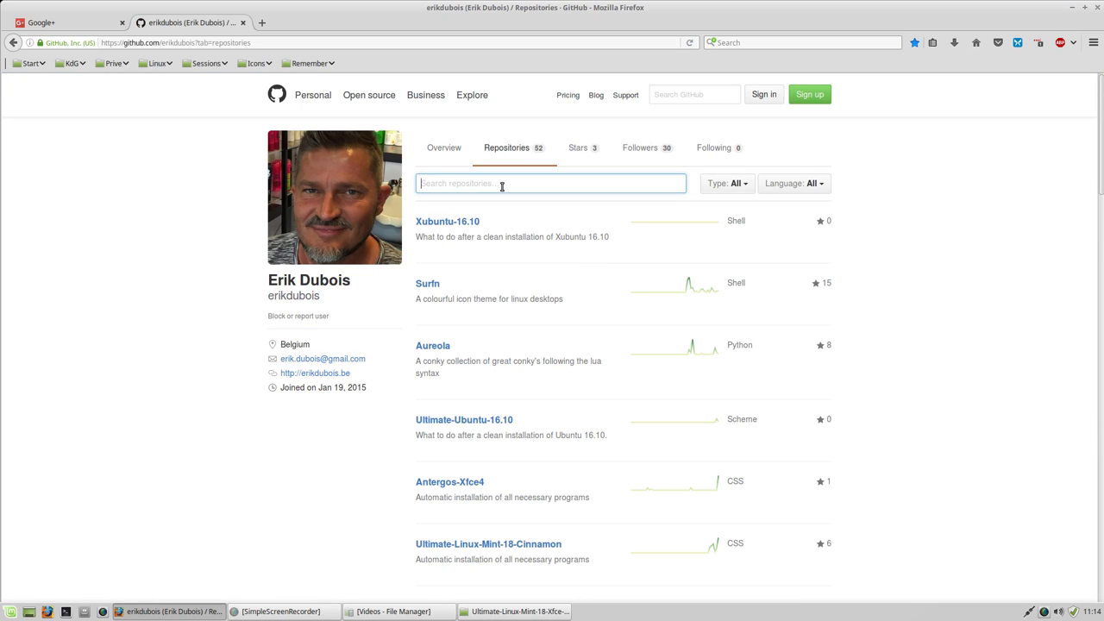
{"action": "type", "text": "xfce"}
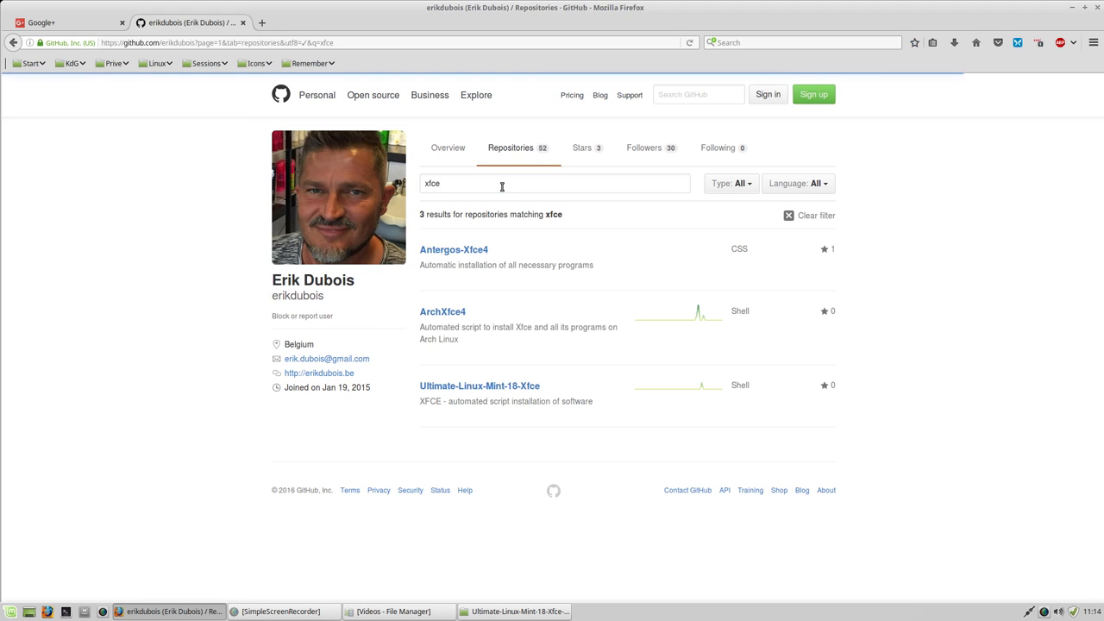
{"action": "left_click", "coordinate": [479, 385]}
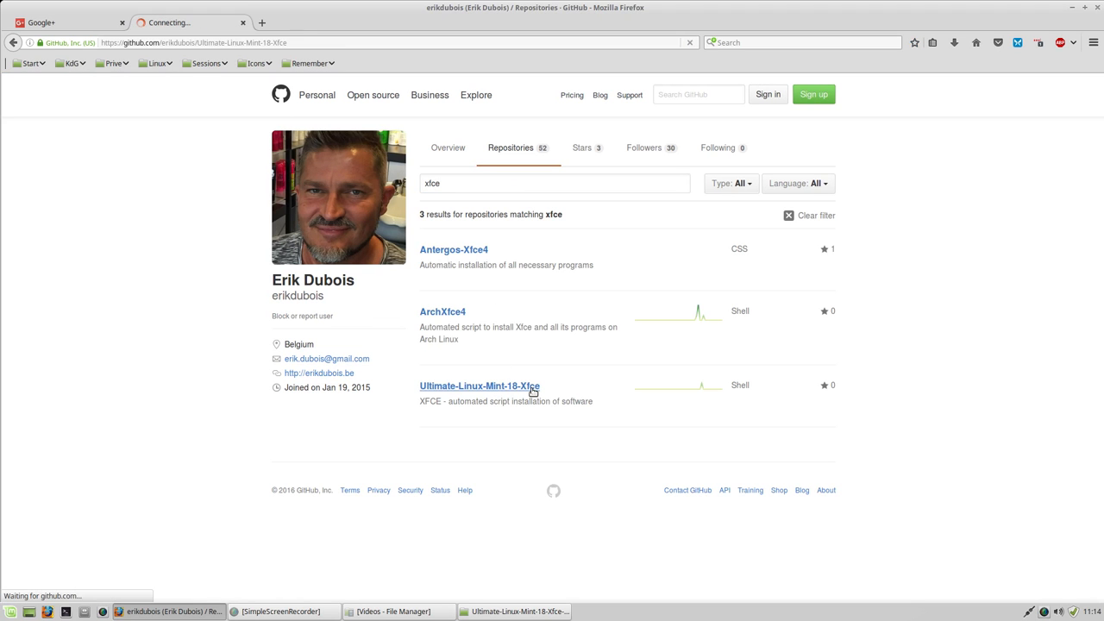
{"action": "left_click", "coordinate": [479, 386]}
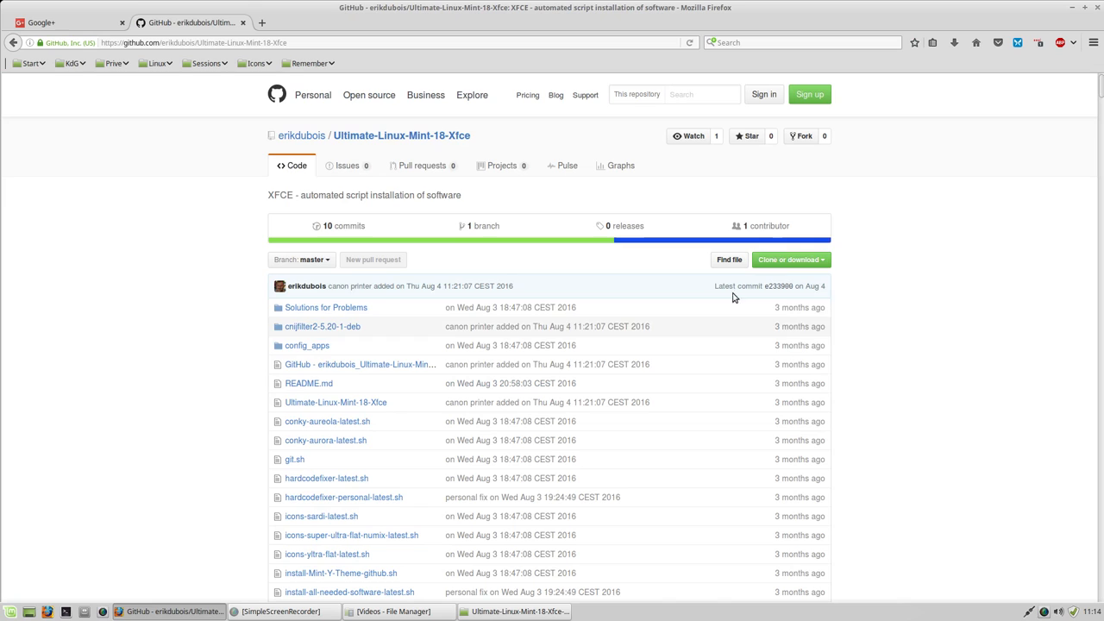
{"action": "left_click", "coordinate": [787, 260]}
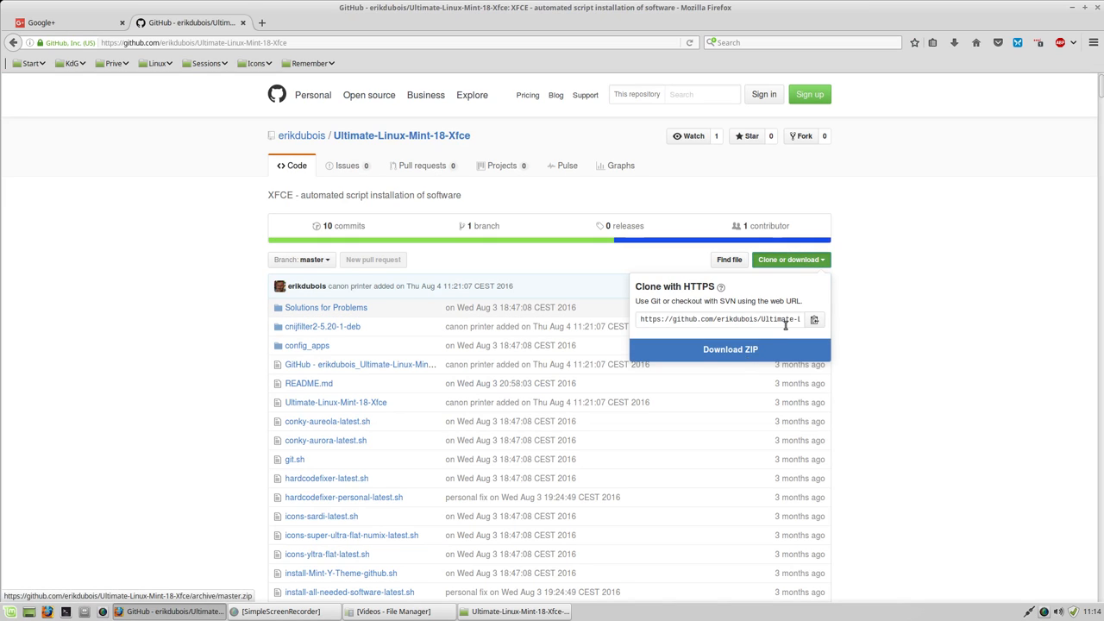
{"action": "left_click", "coordinate": [815, 319]}
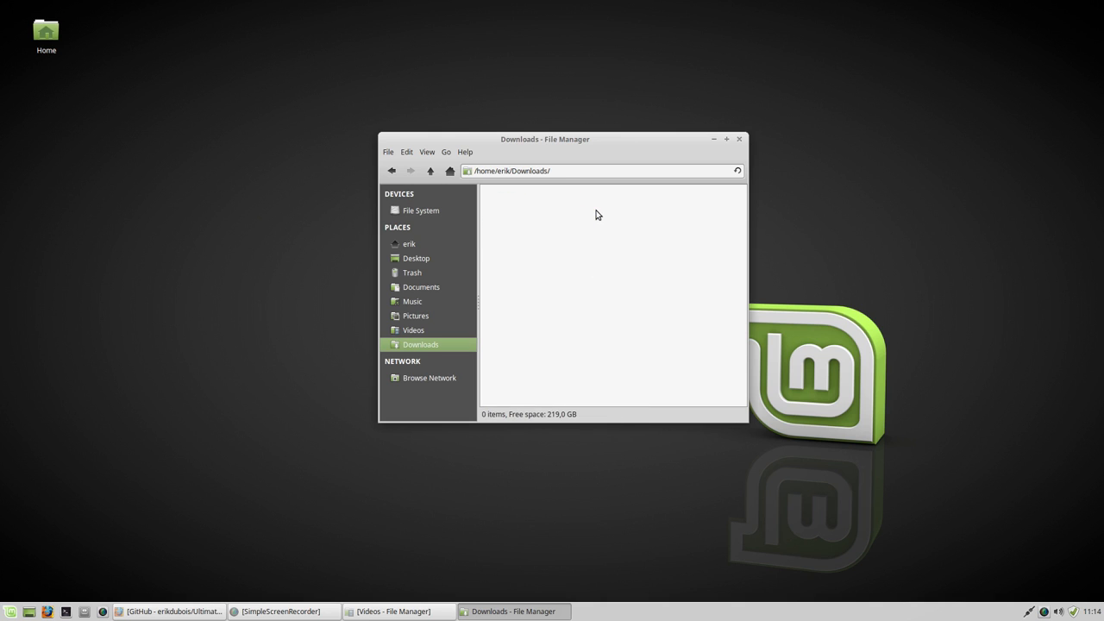
Create a folder named DATA in the home directory and open a terminal at ~/DATA
{"action": "left_click", "coordinate": [430, 170]}
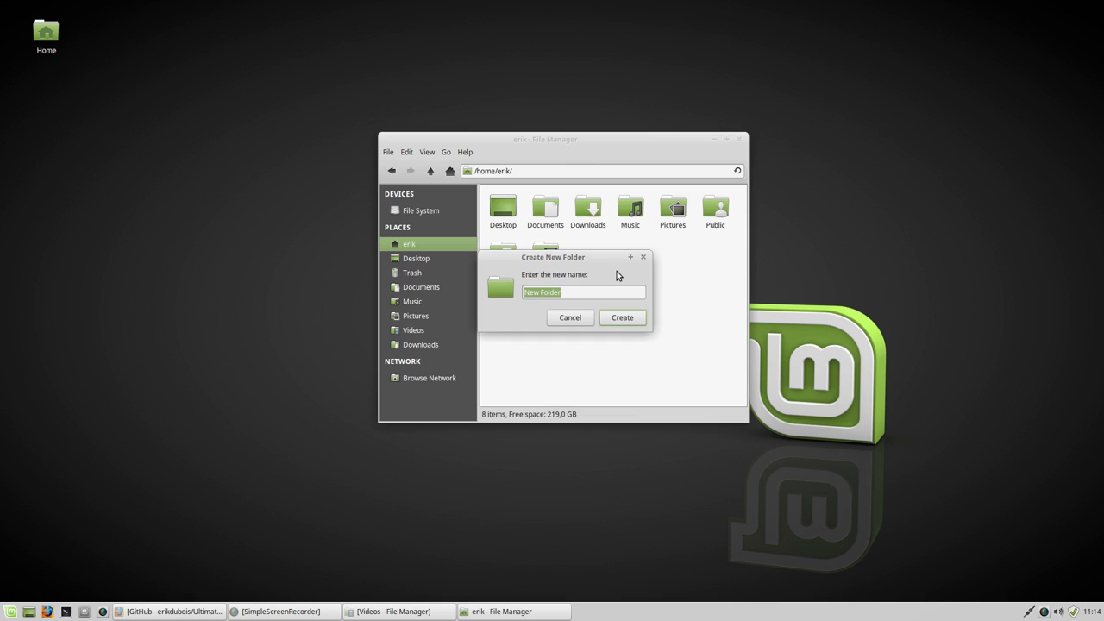
{"action": "type", "text": "DATA"}
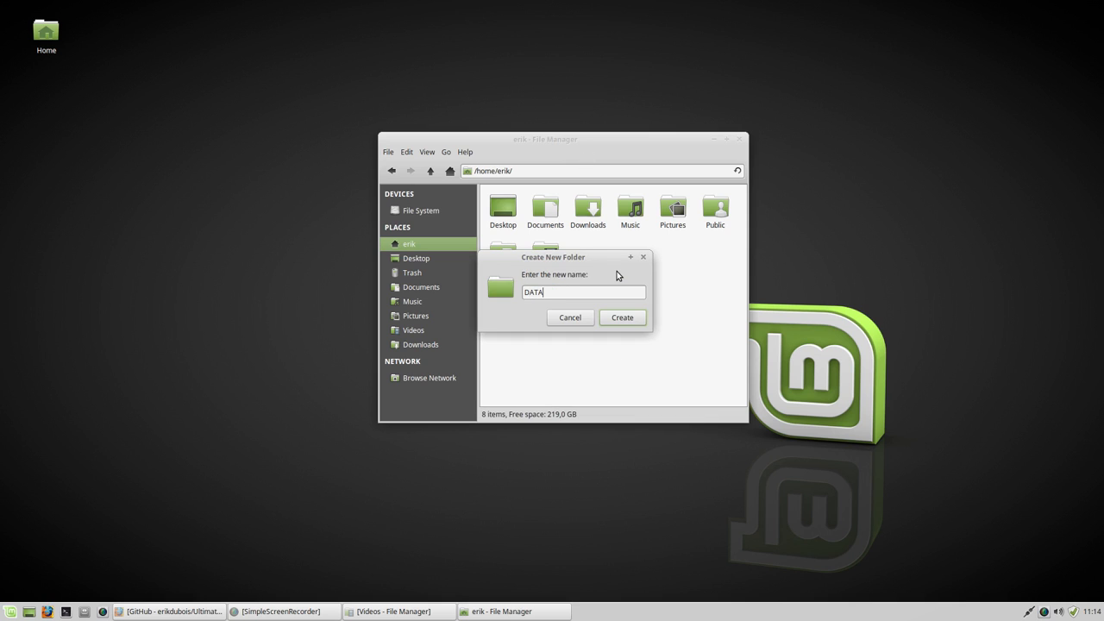
{"action": "left_click", "coordinate": [622, 317]}
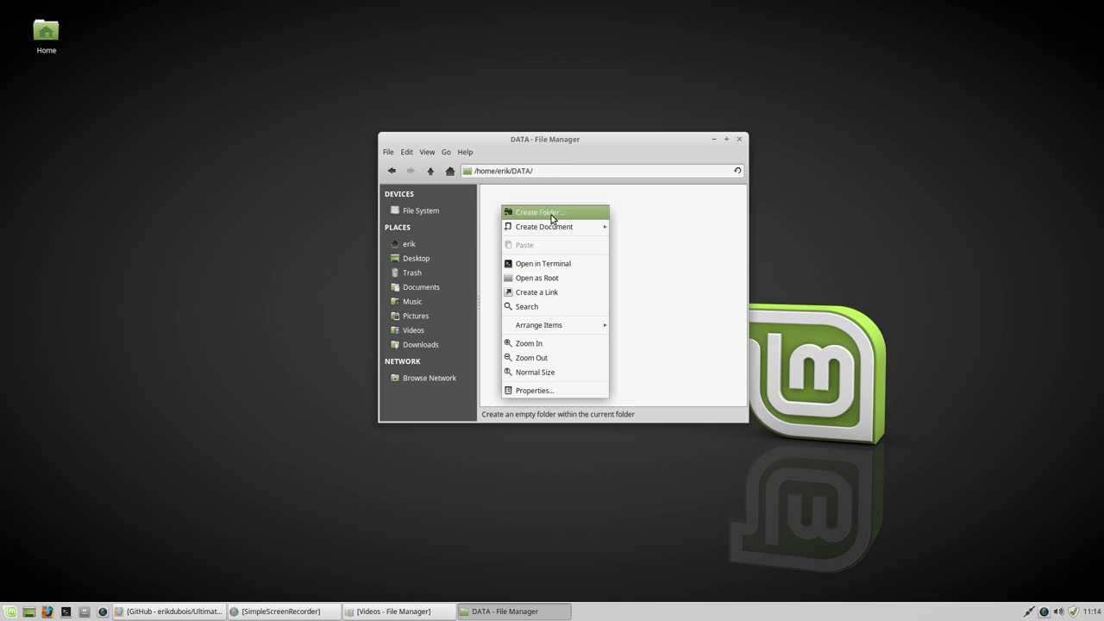
{"action": "left_click", "coordinate": [544, 263]}
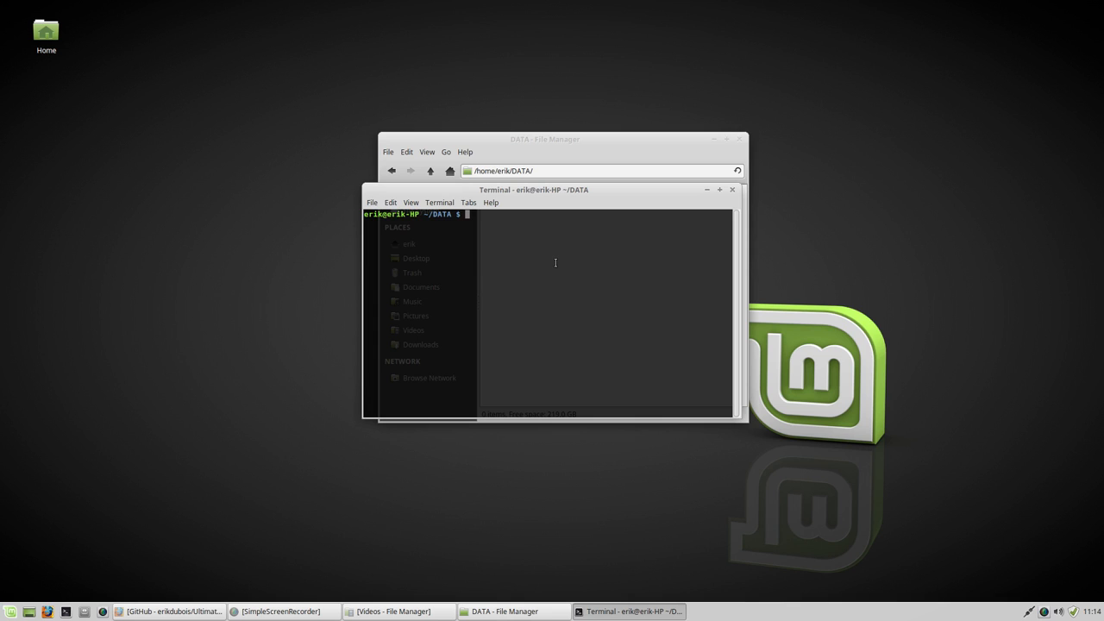
Run sudo apt install git to install git, git-man and liberror-perl
{"action": "type", "text": "sudo ap"}
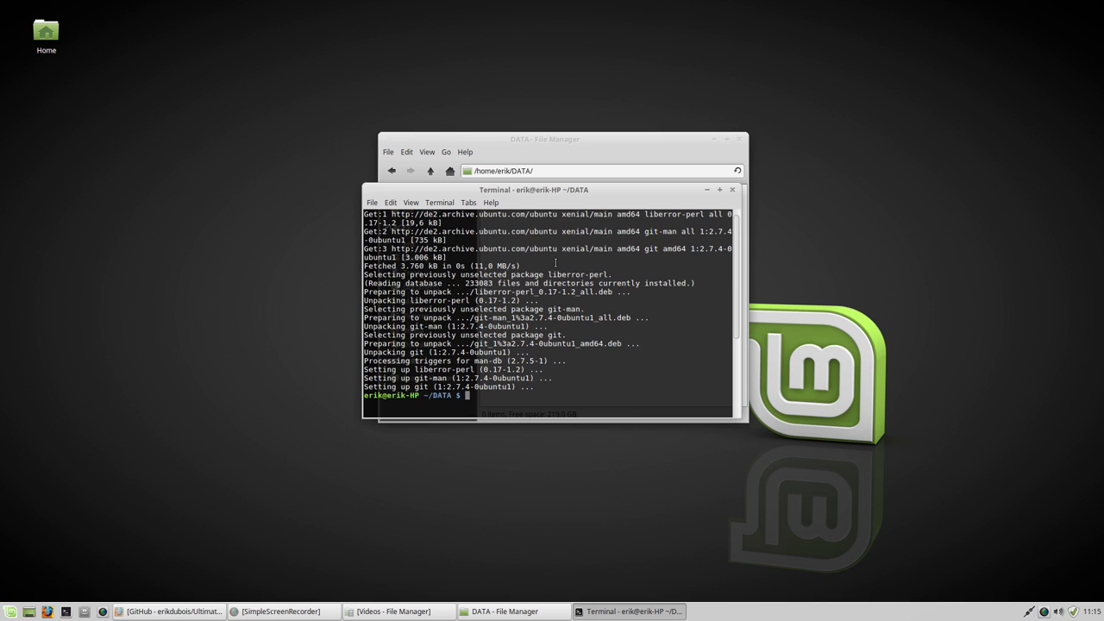
Run git clone for Ultimate-Linux-Mint-18-Xfce in ~/DATA, then close the terminal
{"action": "type", "text": "git"}
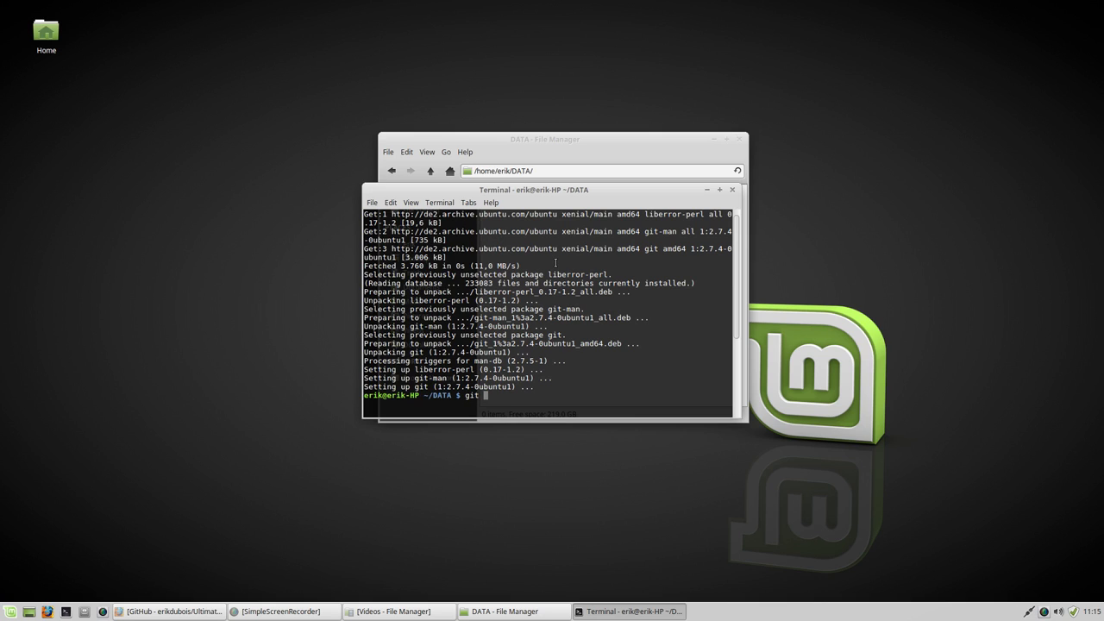
{"action": "type", "text": "clone https://github.com/erikdubois/Ultimate-Linux-Mint-18-Xfce.git"}
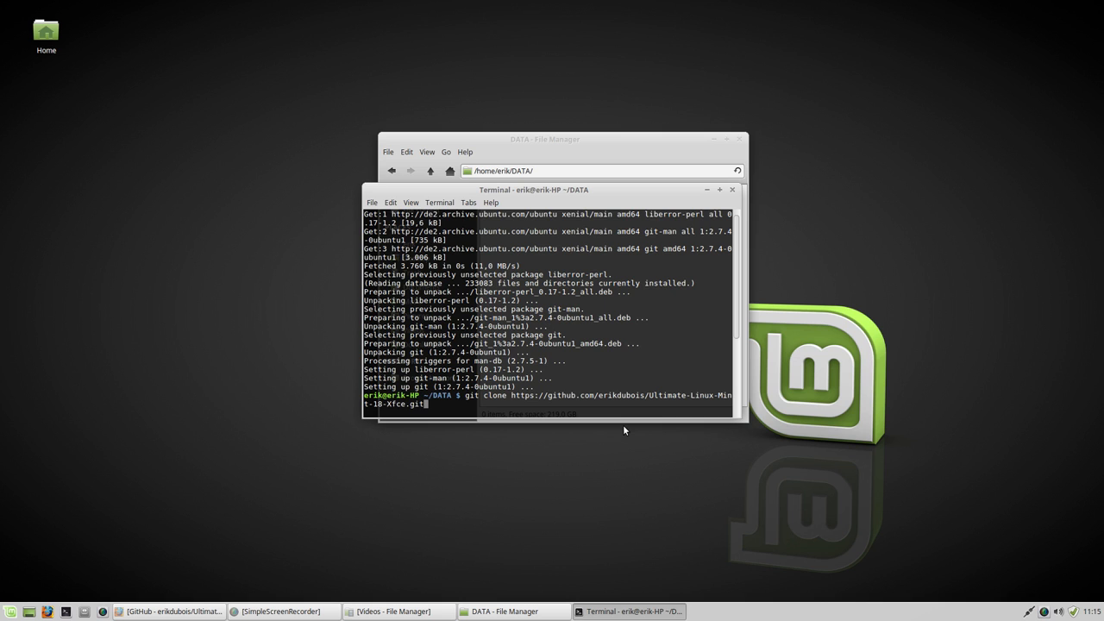
{"action": "key", "text": "Return"}
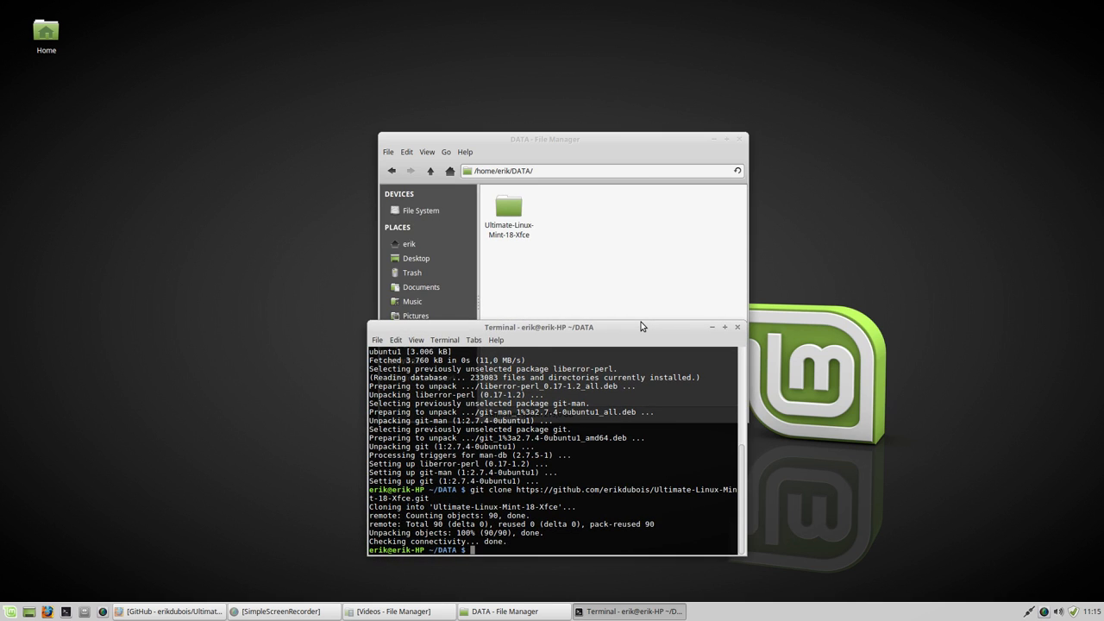
{"action": "left_click", "coordinate": [509, 212]}
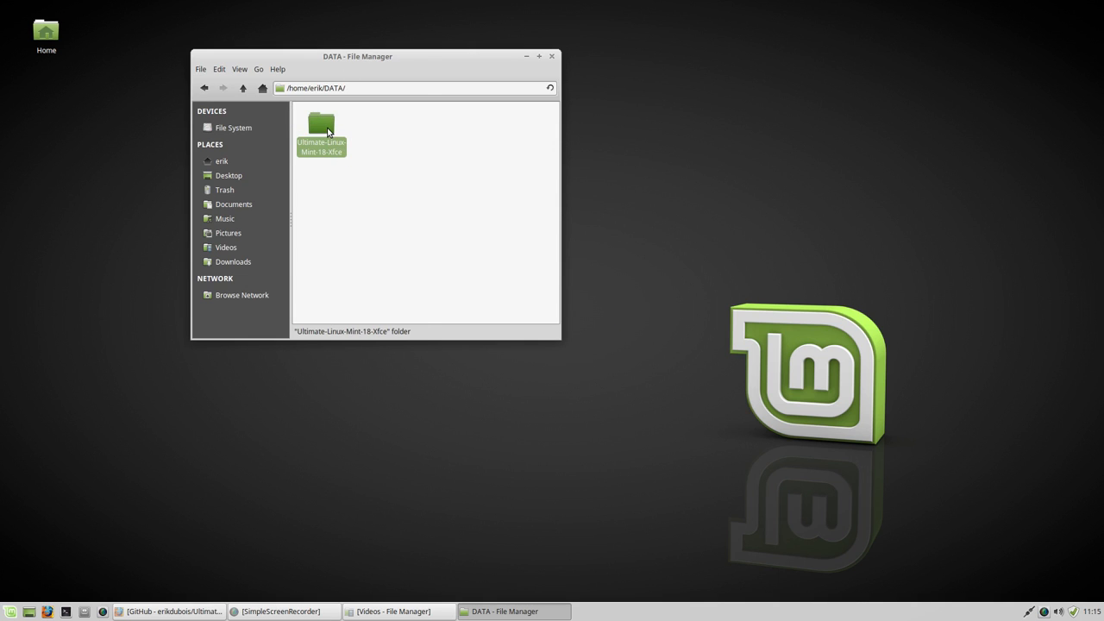
Open the cloned repository folder in a terminal, run setup-git.sh until ALL DONE, then close it
{"action": "double_click", "coordinate": [321, 125]}
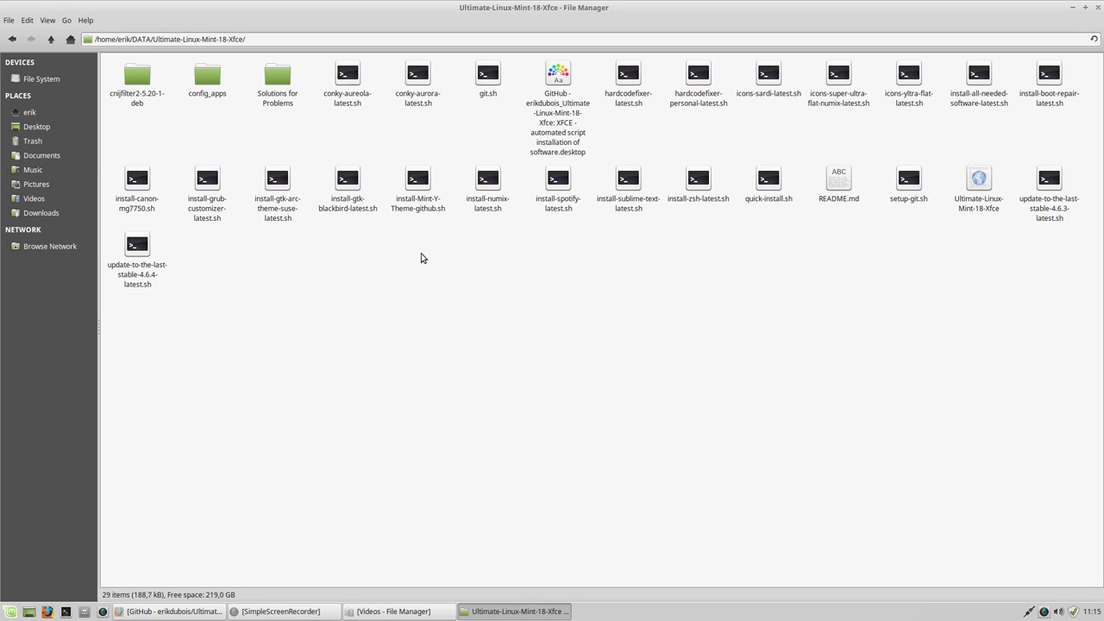
{"action": "right_click", "coordinate": [423, 258]}
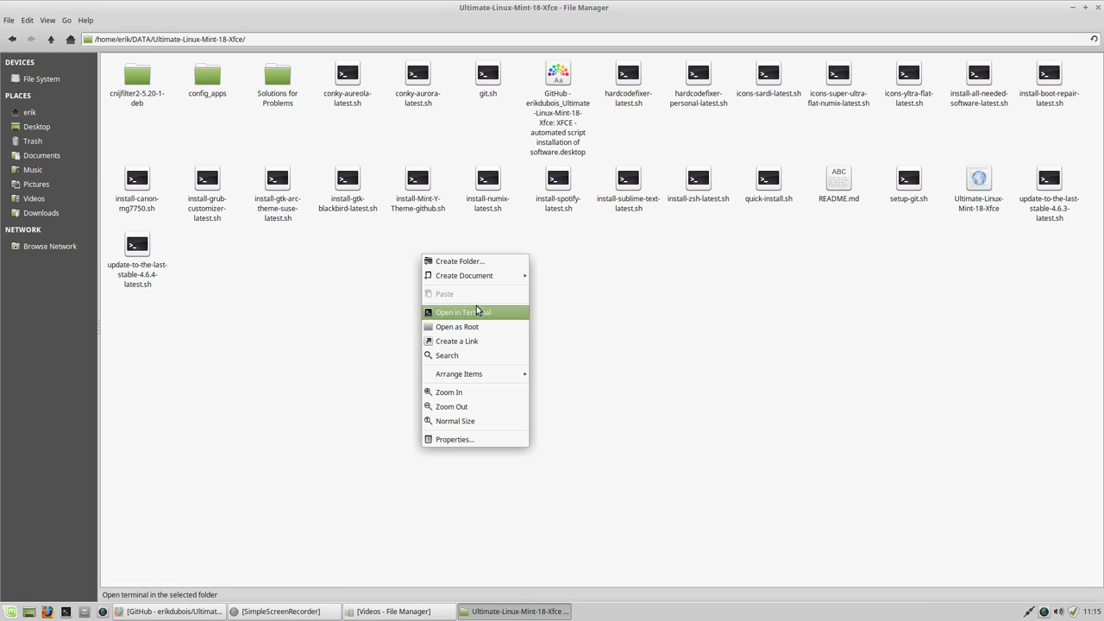
{"action": "mouse_move", "coordinate": [477, 314]}
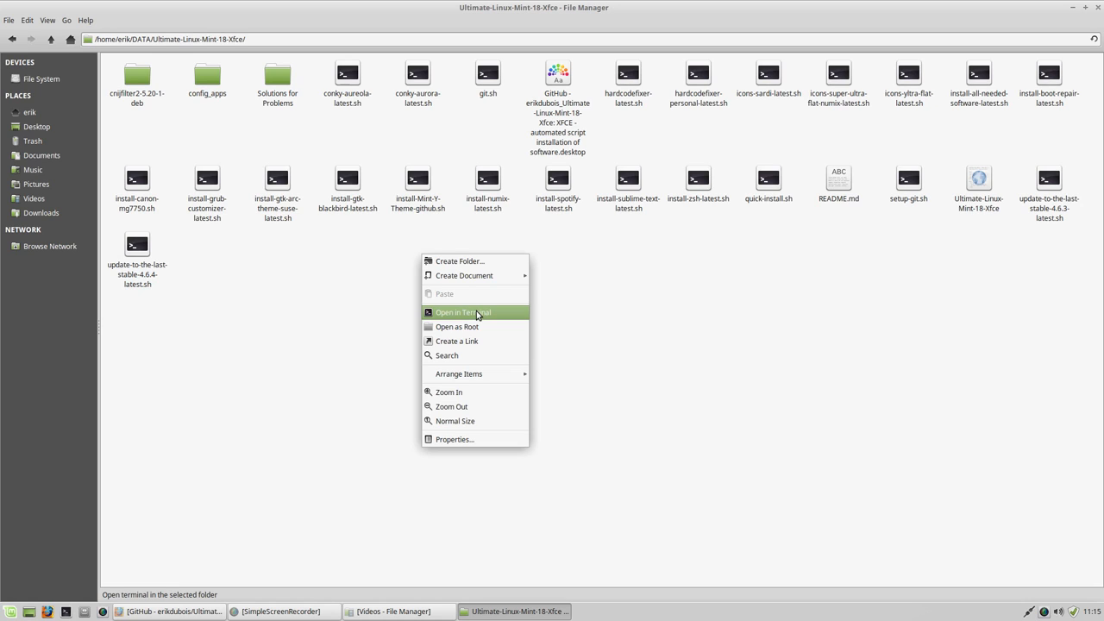
{"action": "mouse_move", "coordinate": [708, 293]}
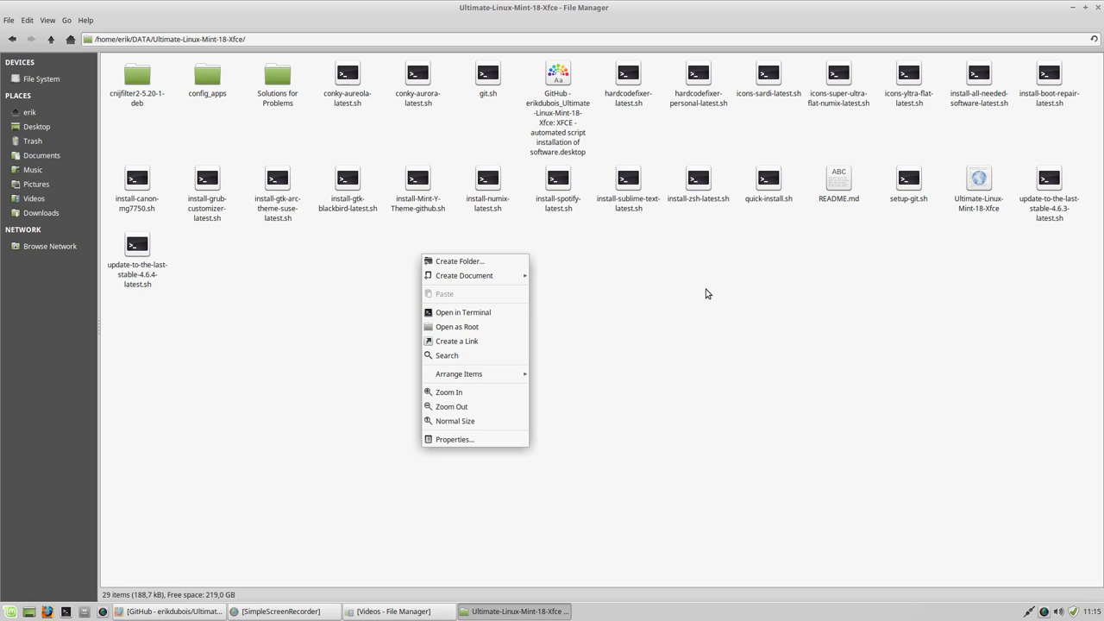
{"action": "mouse_move", "coordinate": [973, 250]}
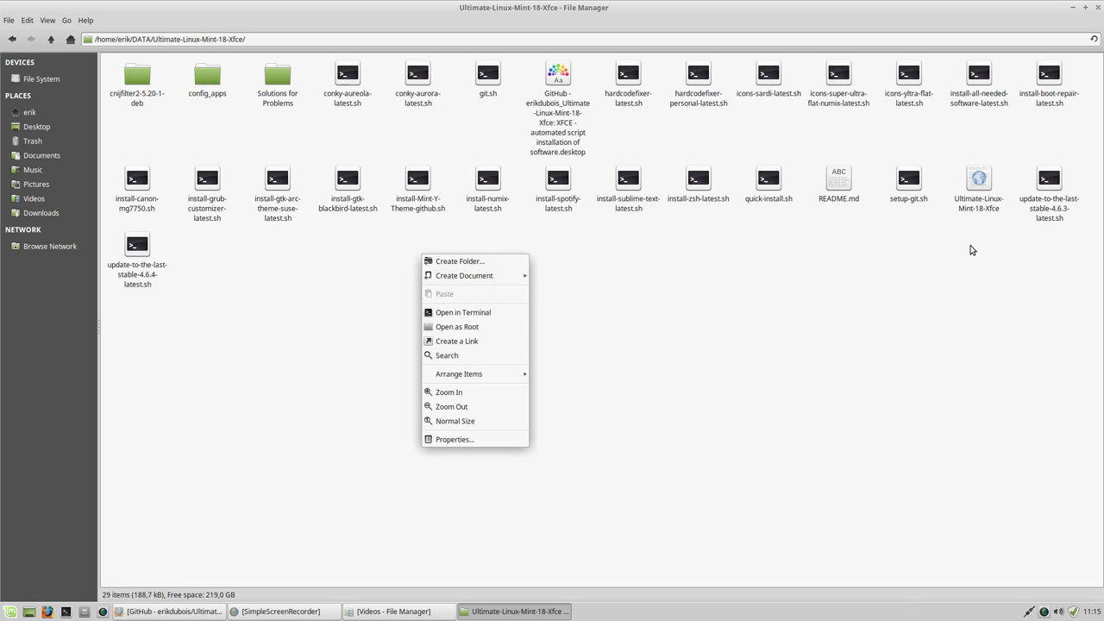
{"action": "left_click", "coordinate": [909, 179]}
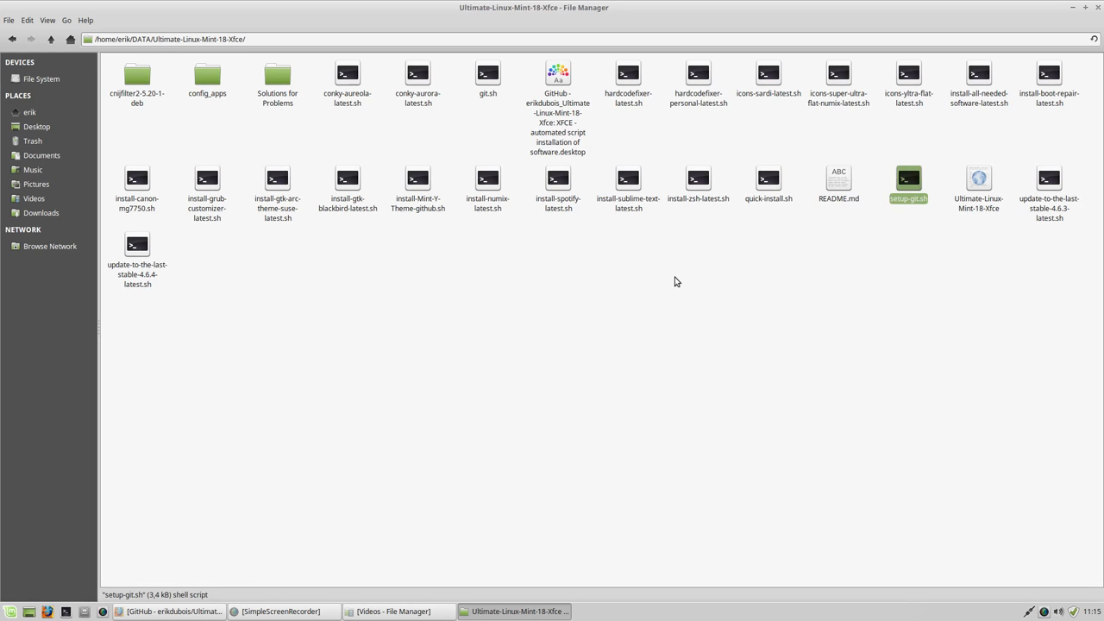
{"action": "left_click", "coordinate": [712, 338]}
{"action": "type", "text": "./setup-git.sh"}
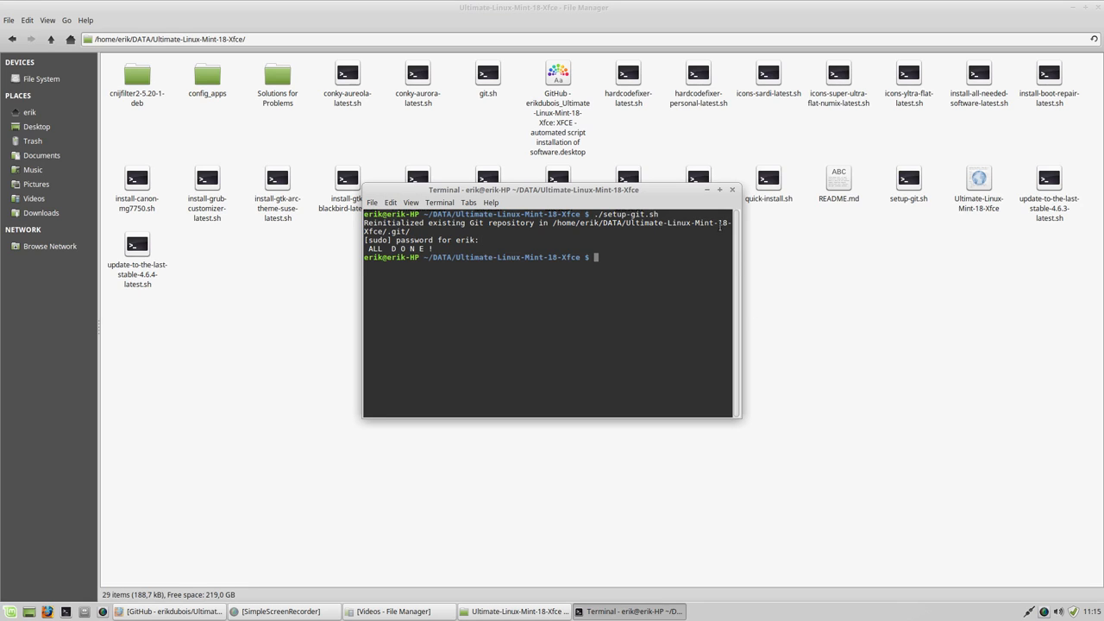
{"action": "left_click", "coordinate": [732, 189]}
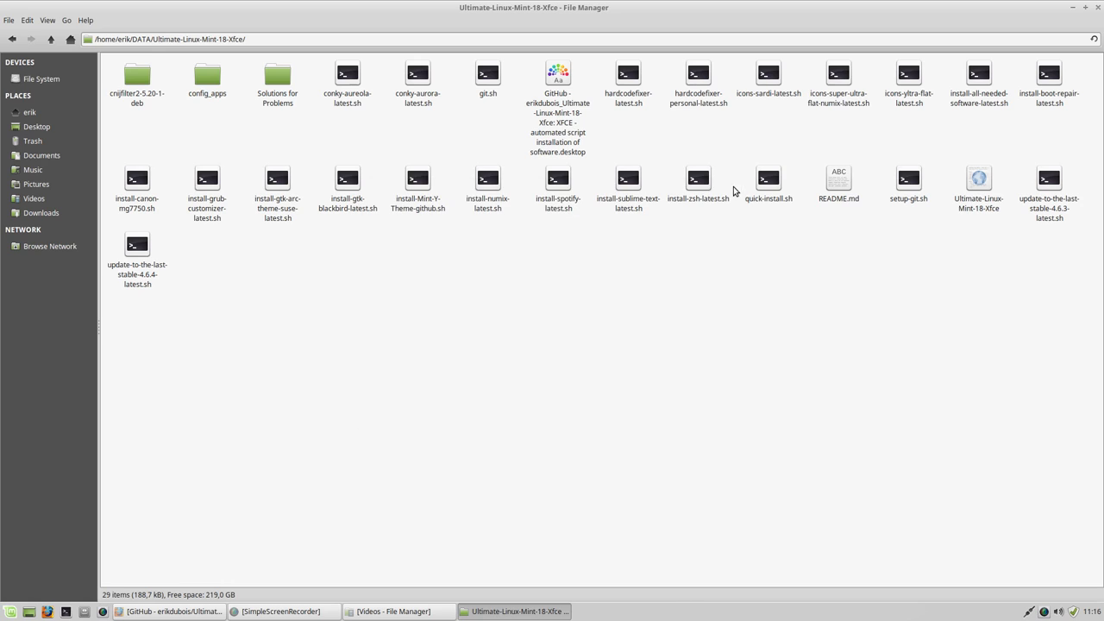
{"action": "mouse_move", "coordinate": [693, 302]}
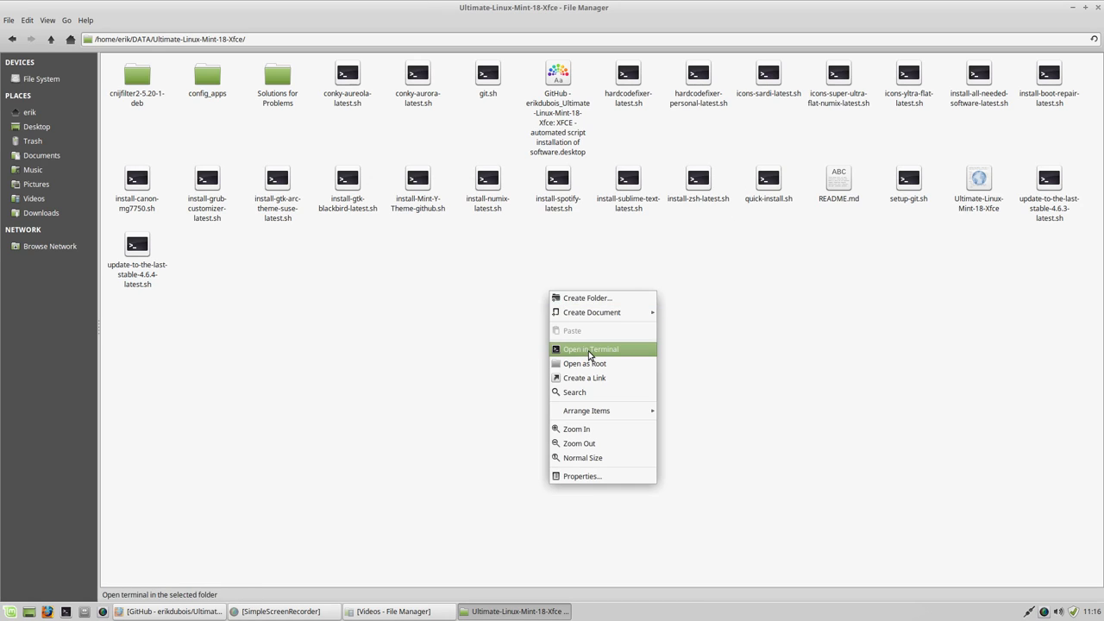
Run git.sh with commit comment 'tuto' and username erikdubois; the push fails authentication
{"action": "left_click", "coordinate": [591, 349]}
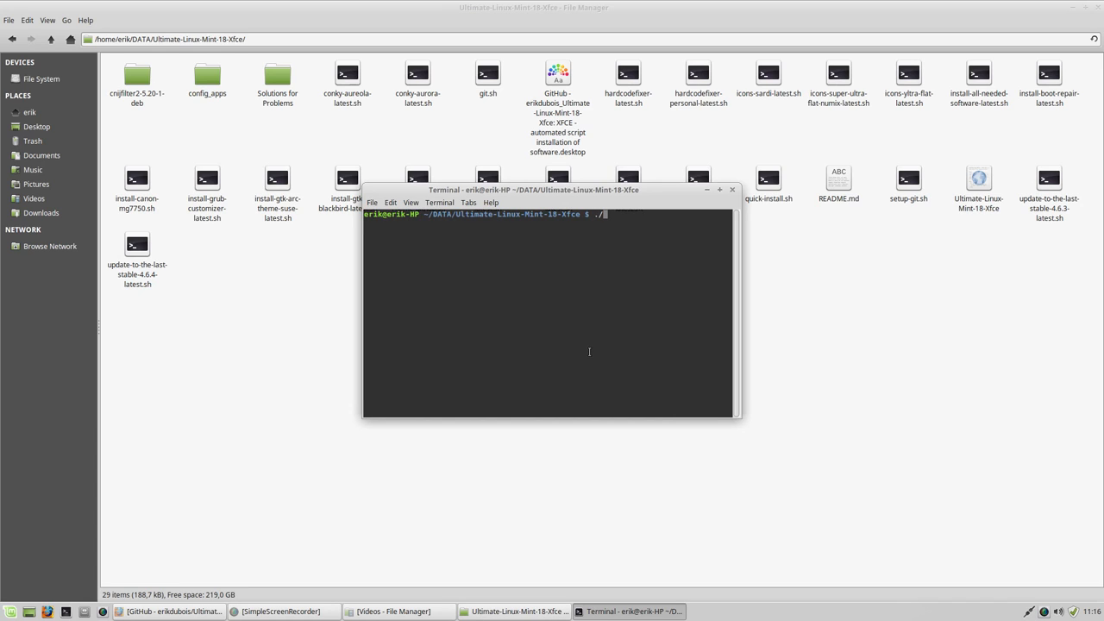
{"action": "type", "text": "git.sh"}
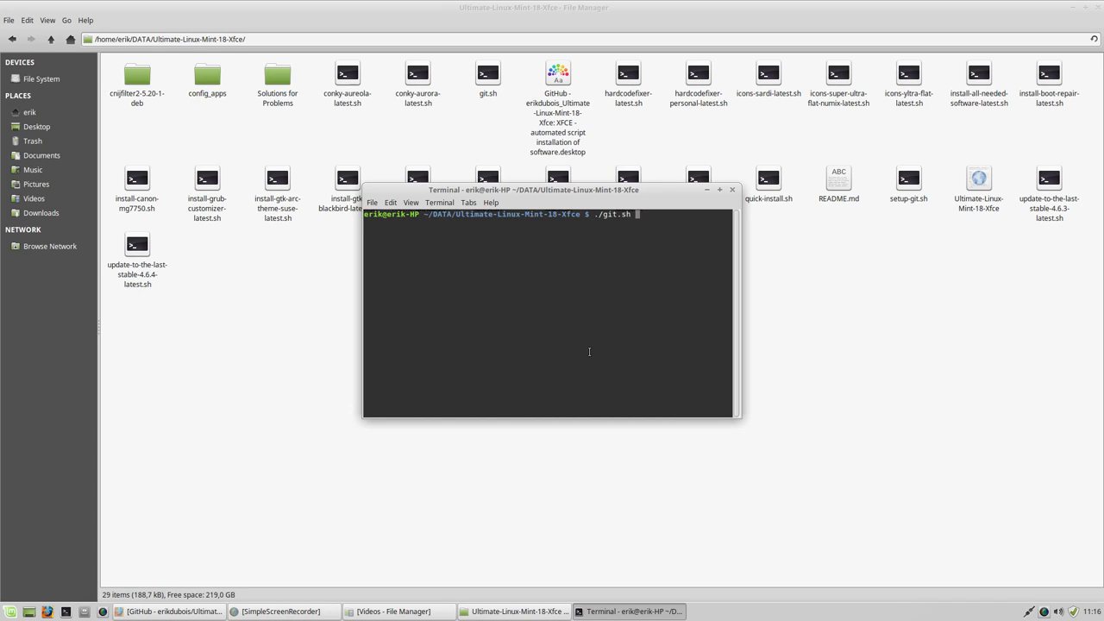
{"action": "mouse_move", "coordinate": [488, 78]}
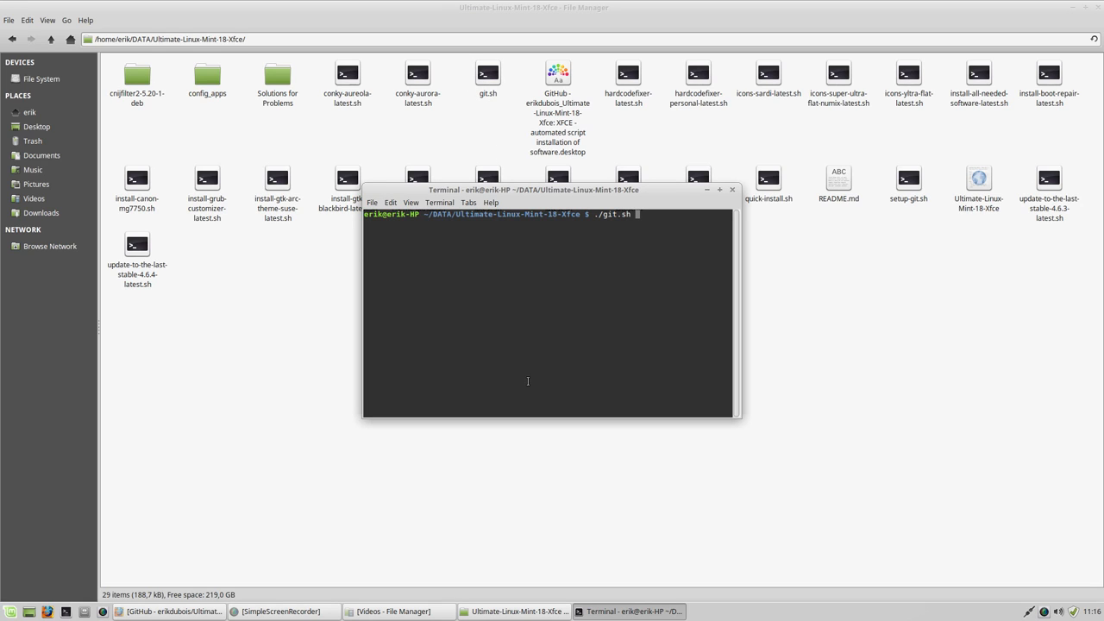
{"action": "key", "text": "Return"}
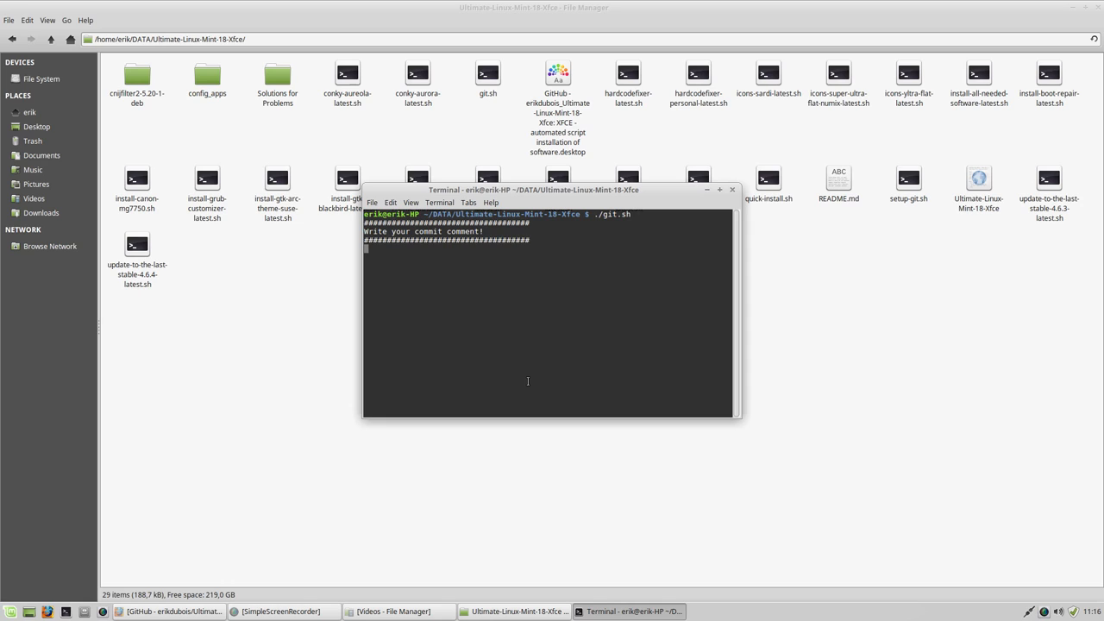
{"action": "type", "text": "tutorial"}
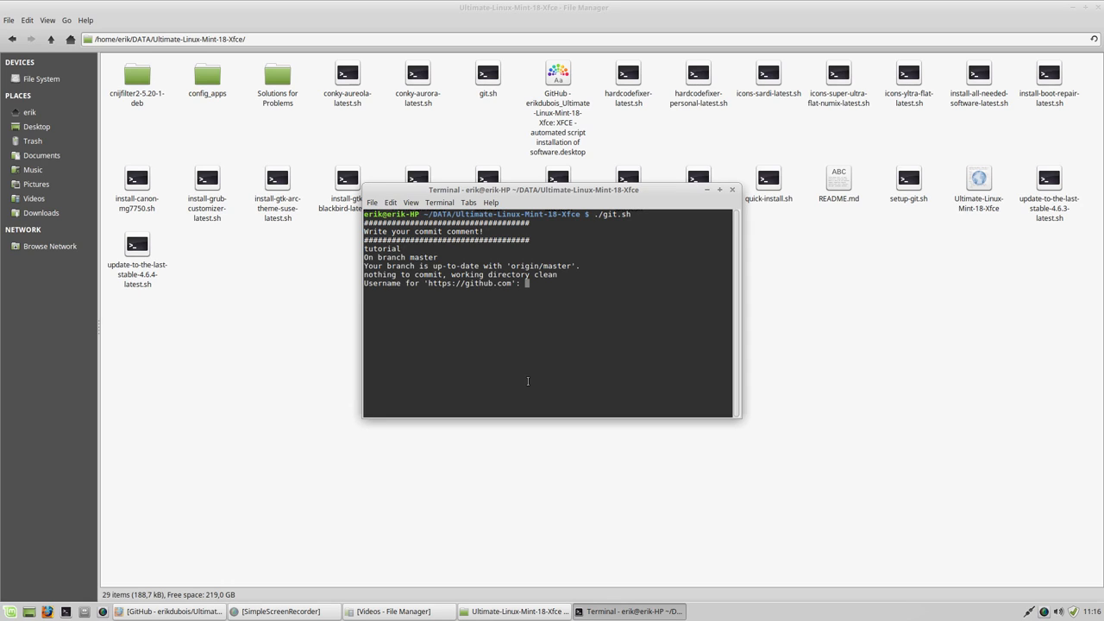
{"action": "type", "text": "erikdubois"}
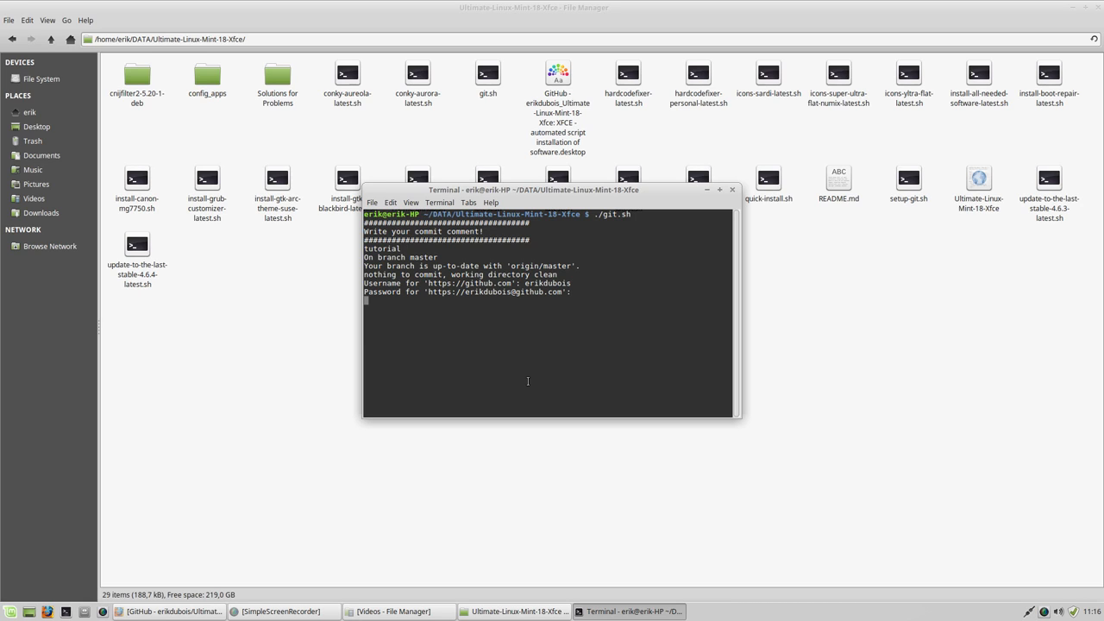
{"action": "key", "text": "Return"}
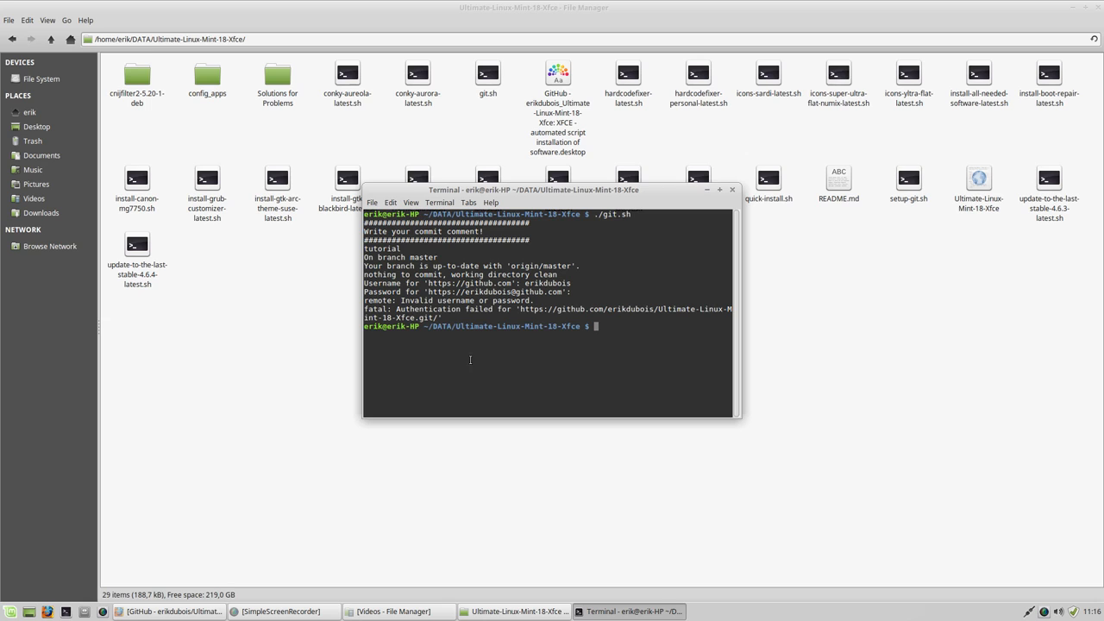
{"action": "left_click_drag", "start_coordinate": [533, 190], "coordinate": [895, 337]}
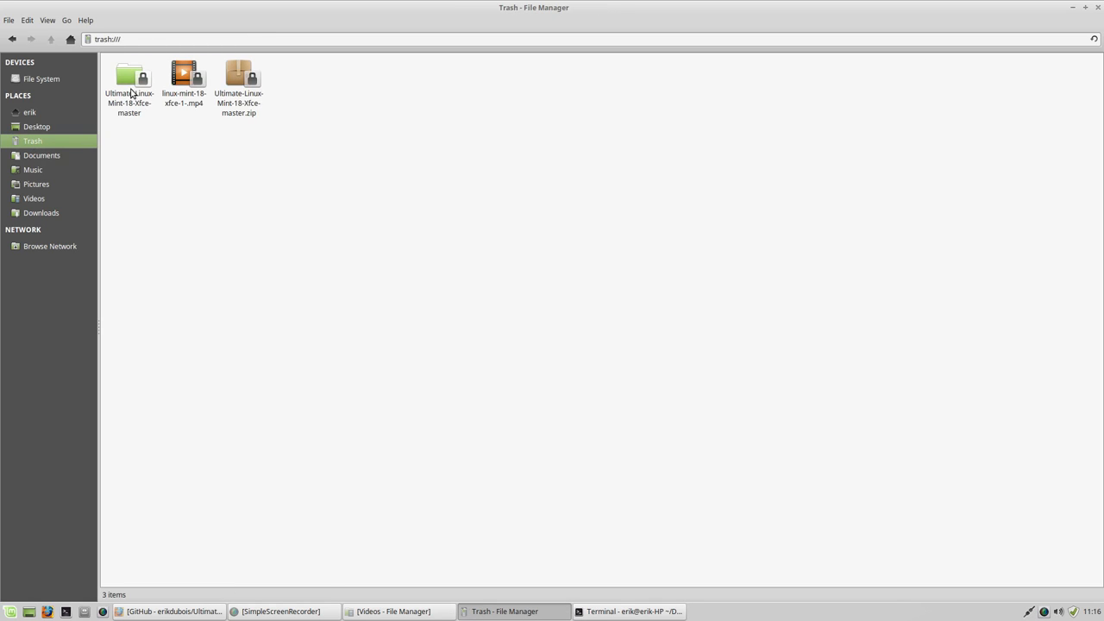
Copy update-to-the-last-stable-4.8.5-v1.sh from the trashed master folder into the cloned repository
{"action": "double_click", "coordinate": [129, 78]}
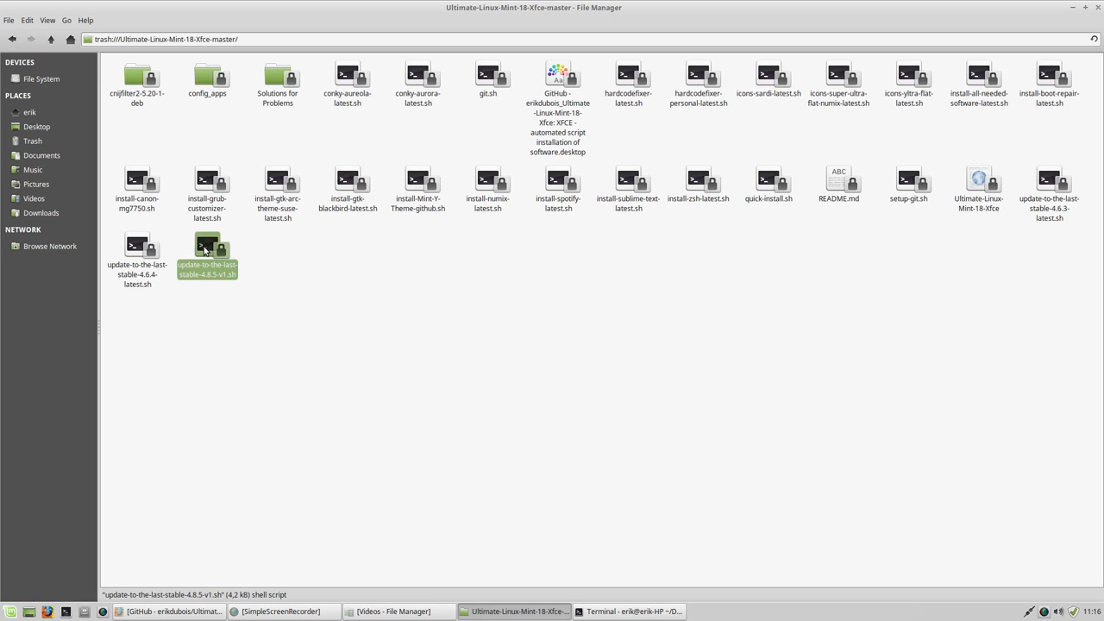
{"action": "right_click", "coordinate": [207, 255]}
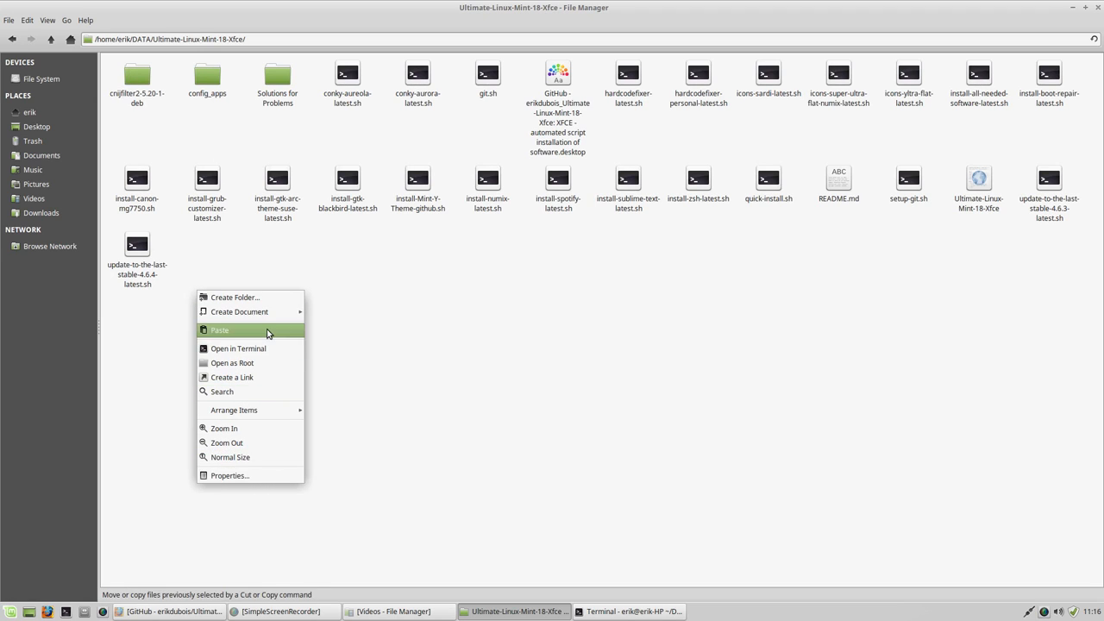
{"action": "left_click", "coordinate": [219, 330]}
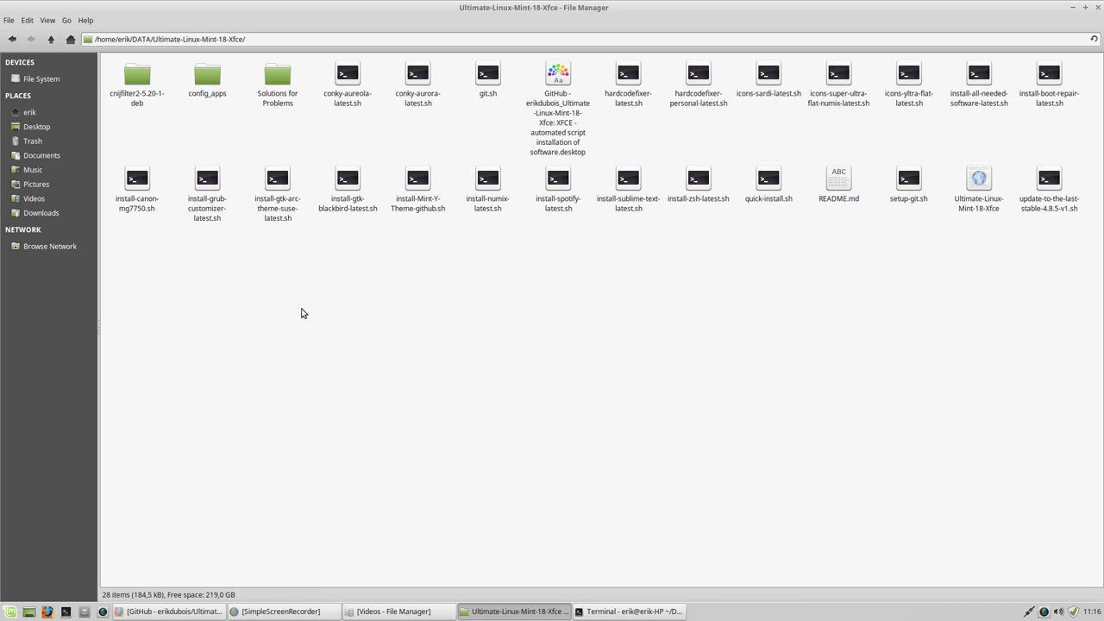
{"action": "left_click", "coordinate": [1050, 179]}
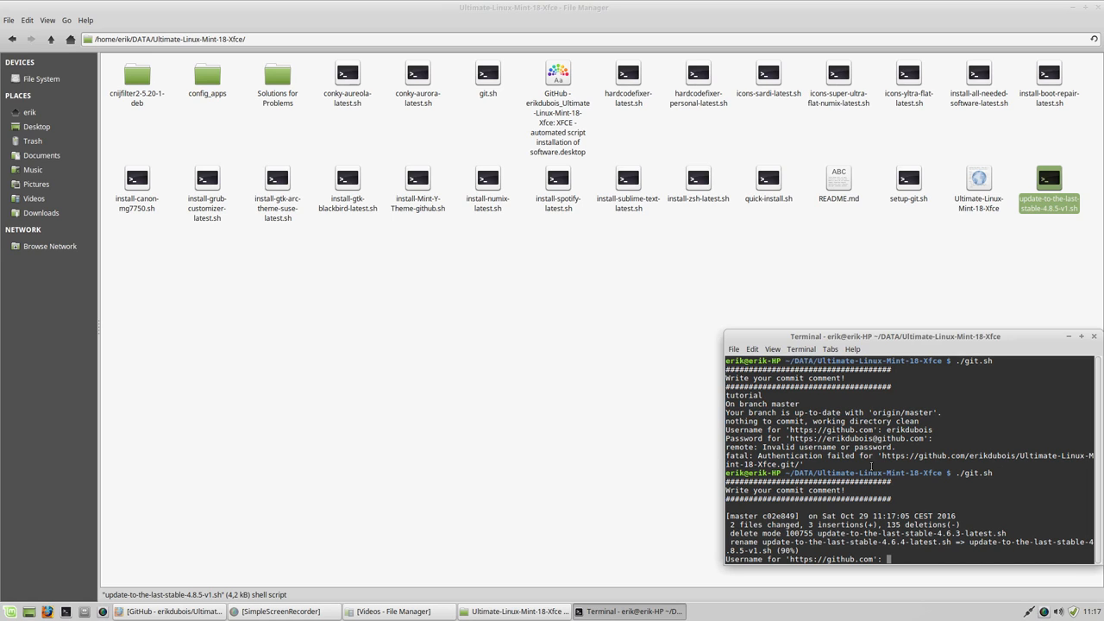
Enter the GitHub username 'erikdubois' to push the committed script changes
{"action": "type", "text": "erikdubois"}
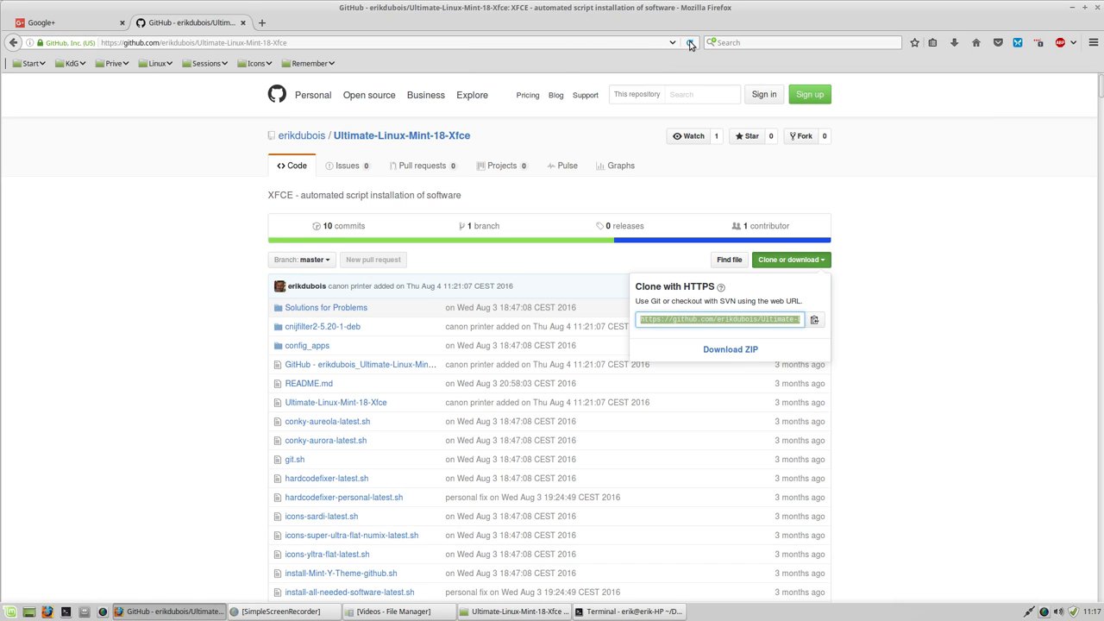
Reload the repository page and scroll to update-to-the-last-stable-4.8.5-v1.sh
{"action": "left_click", "coordinate": [690, 42]}
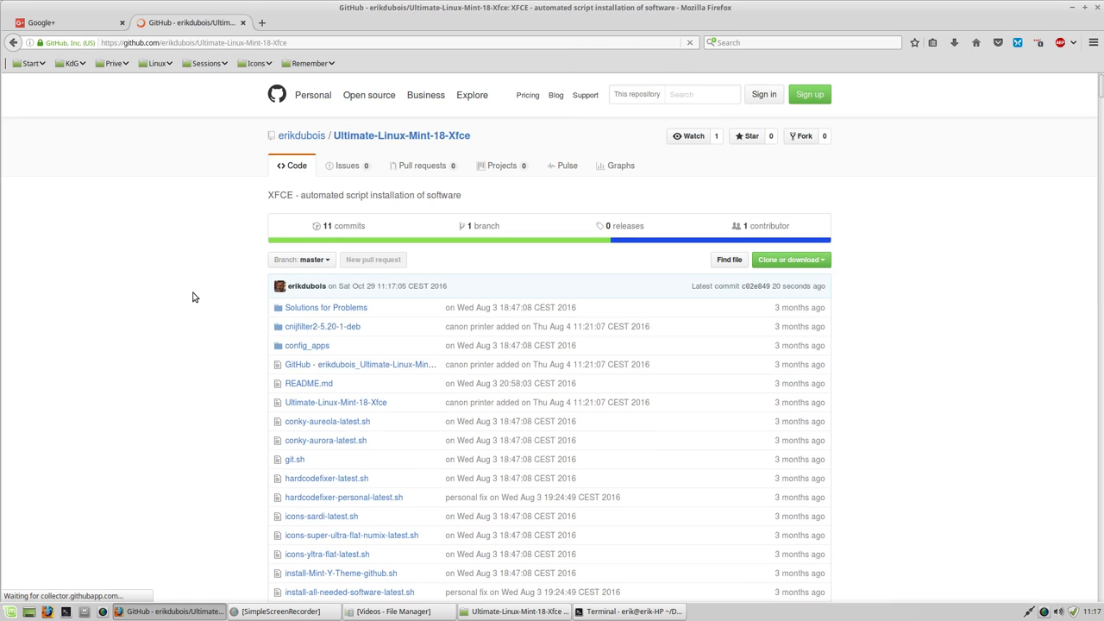
{"action": "scroll", "scroll_direction": "down", "scroll_amount": 3}
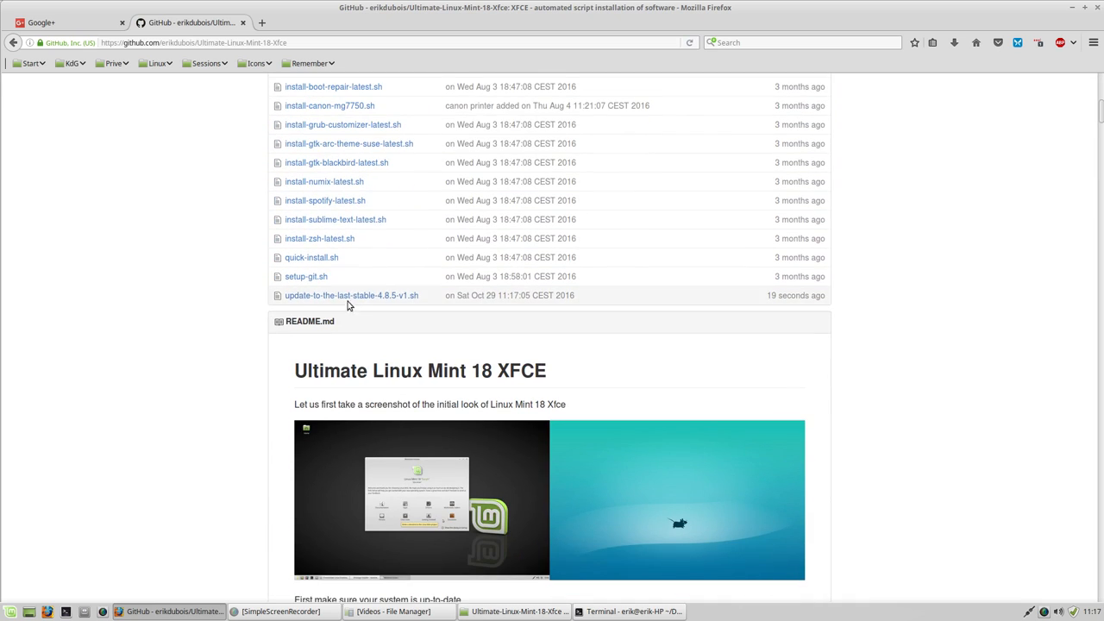
{"action": "mouse_move", "coordinate": [351, 296]}
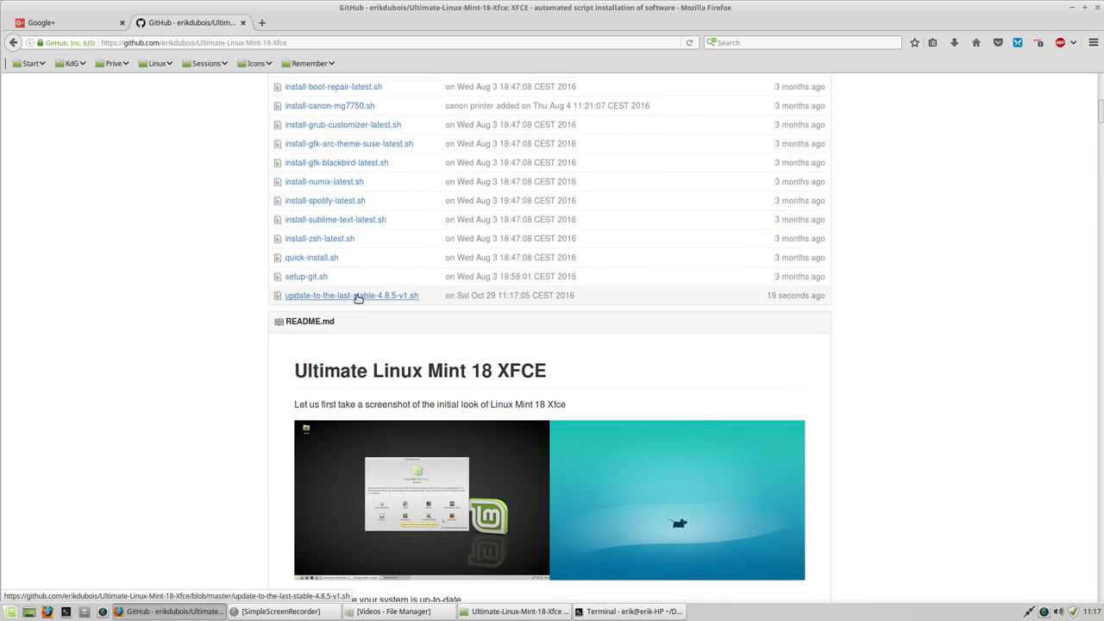
{"action": "mouse_move", "coordinate": [393, 296]}
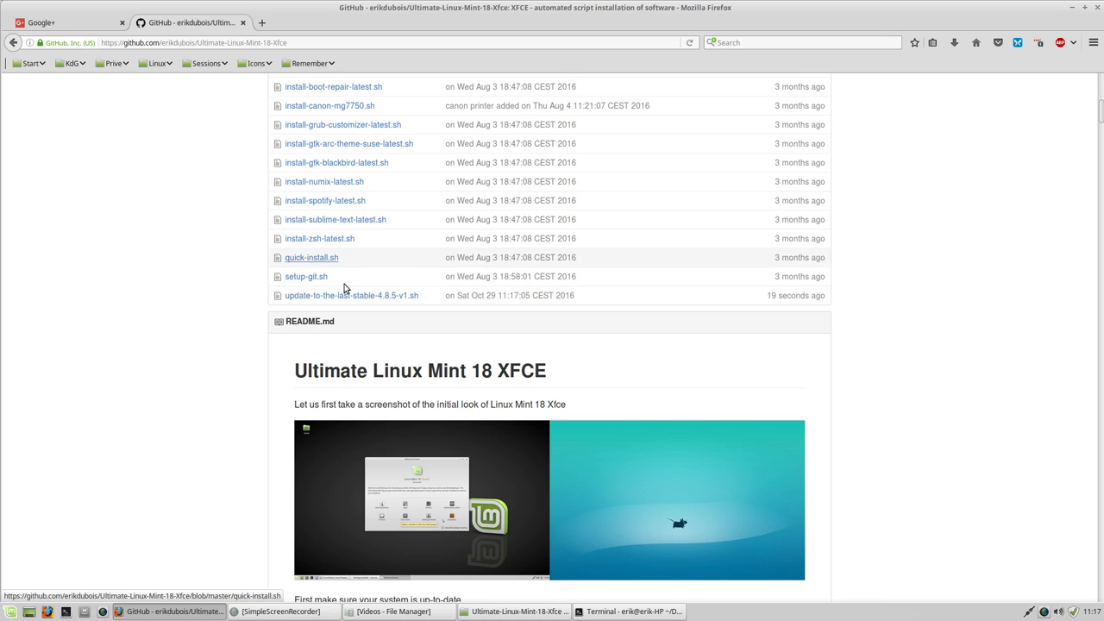
{"action": "mouse_move", "coordinate": [233, 305]}
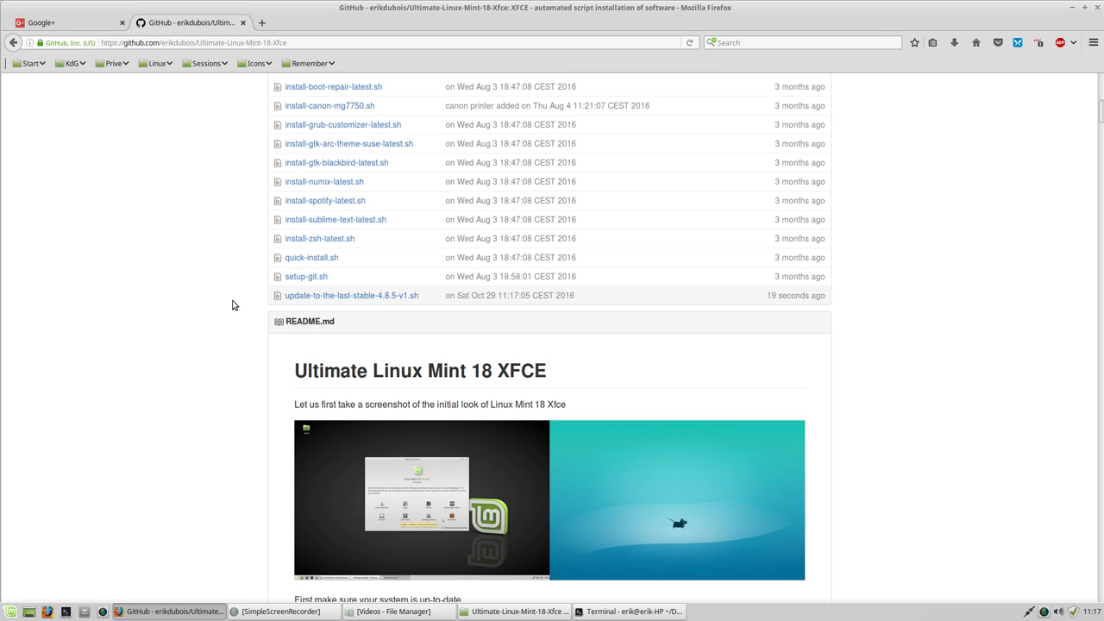
{"action": "mouse_move", "coordinate": [345, 250]}
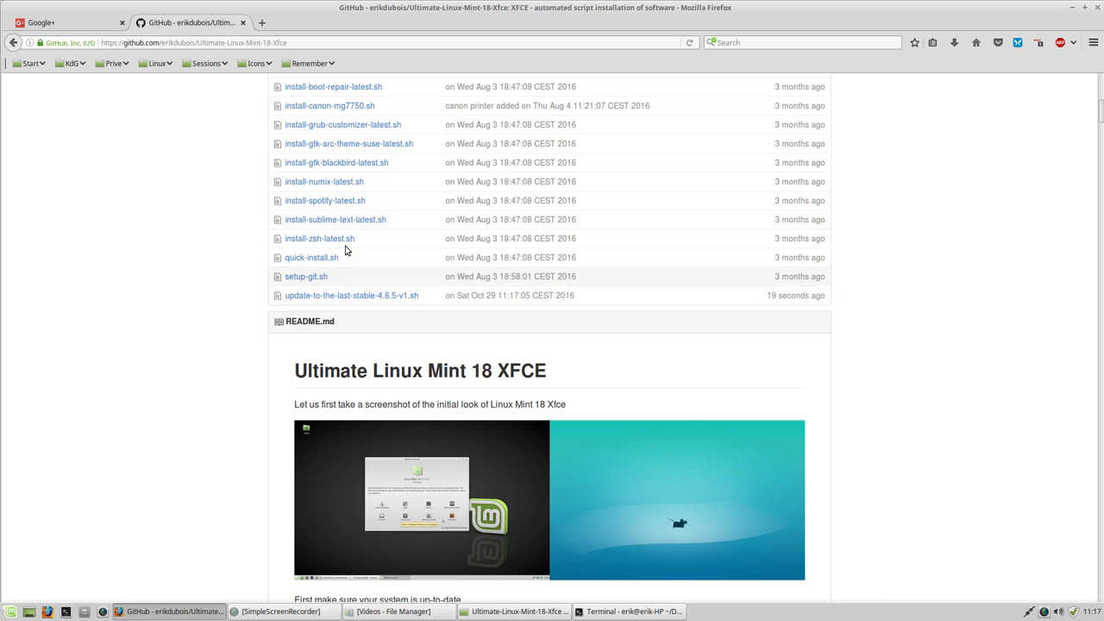